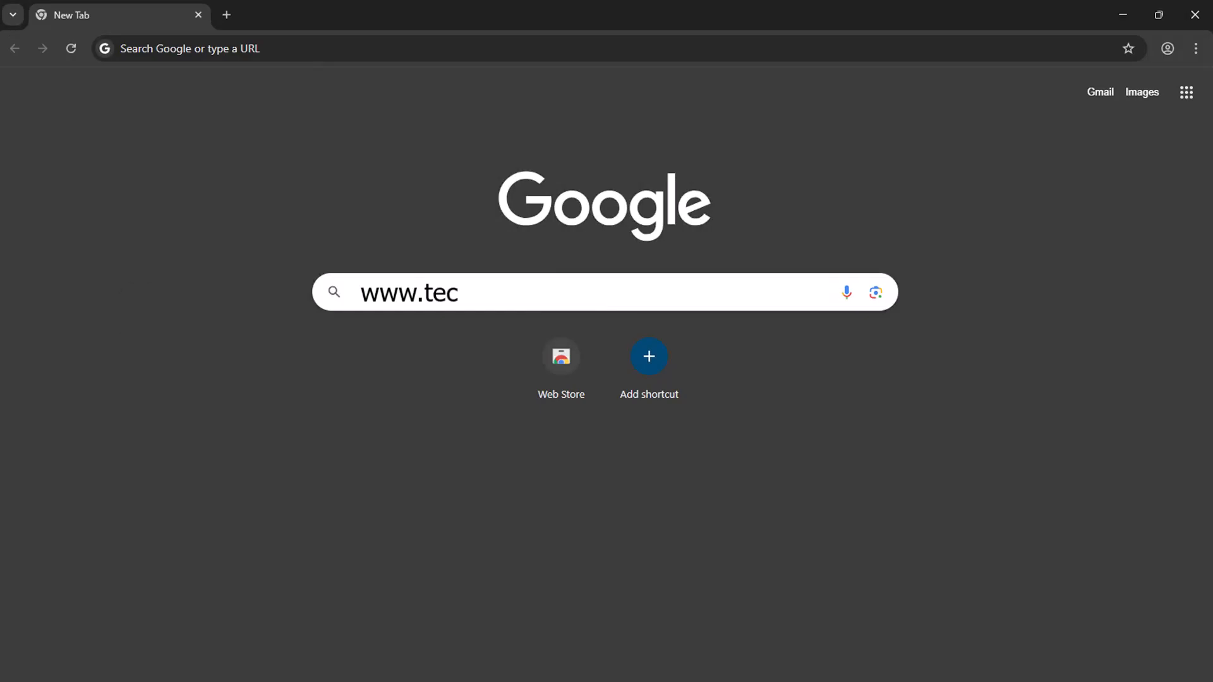
text(-it.com/bc)
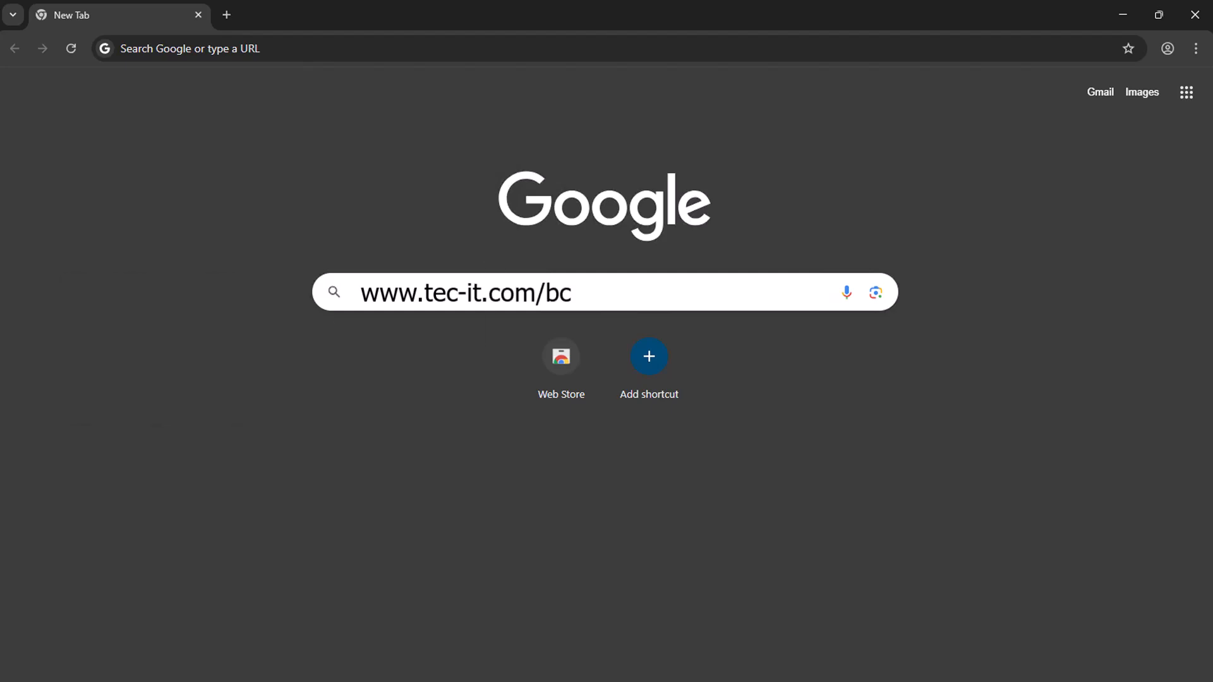
key(Enter)
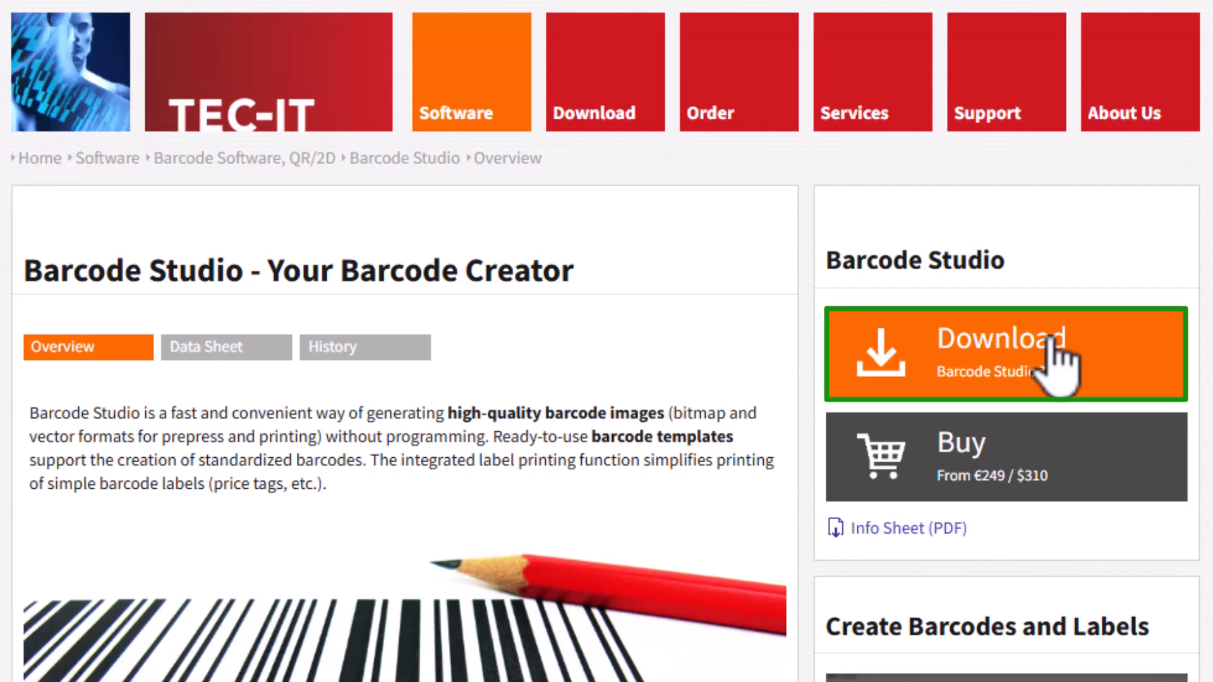
click(1005, 354)
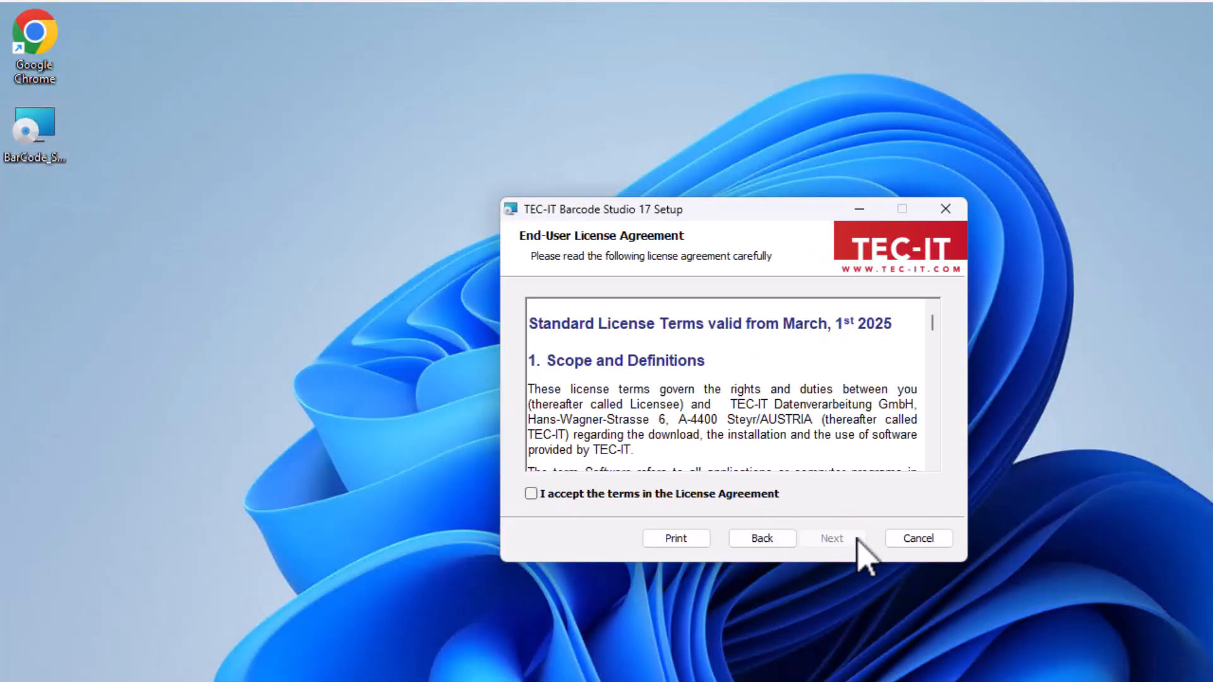
Accept the license and install Barcode Studio 17 just for the current user
click(531, 494)
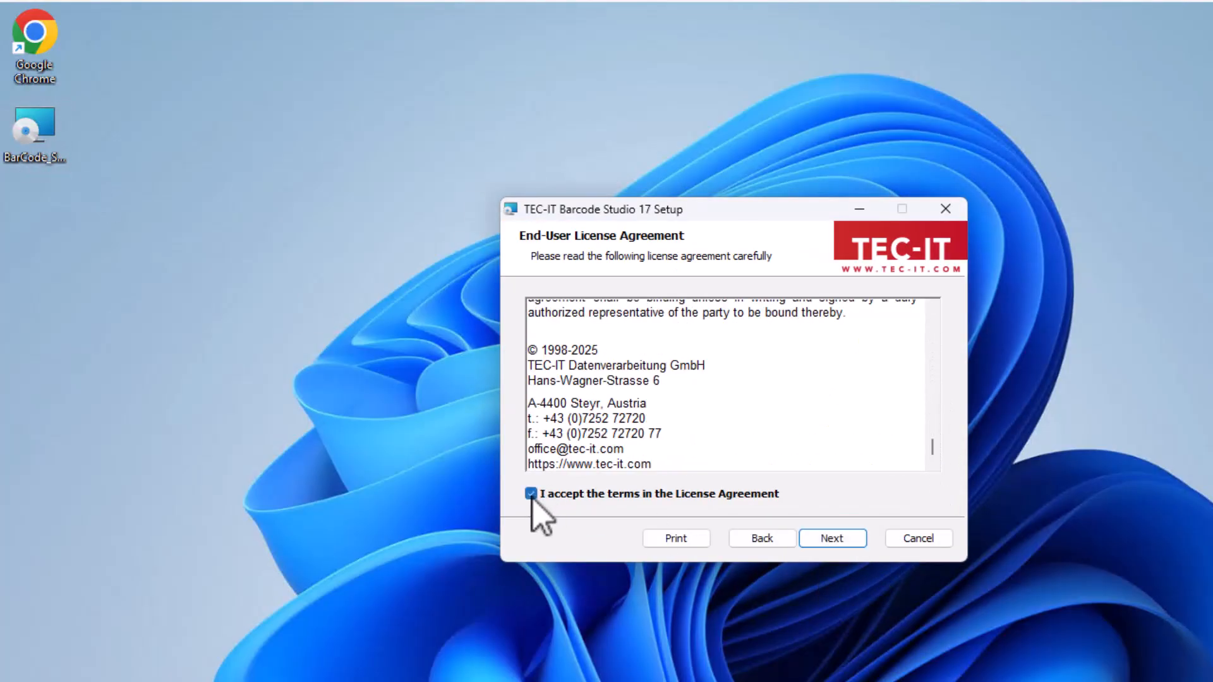
click(833, 537)
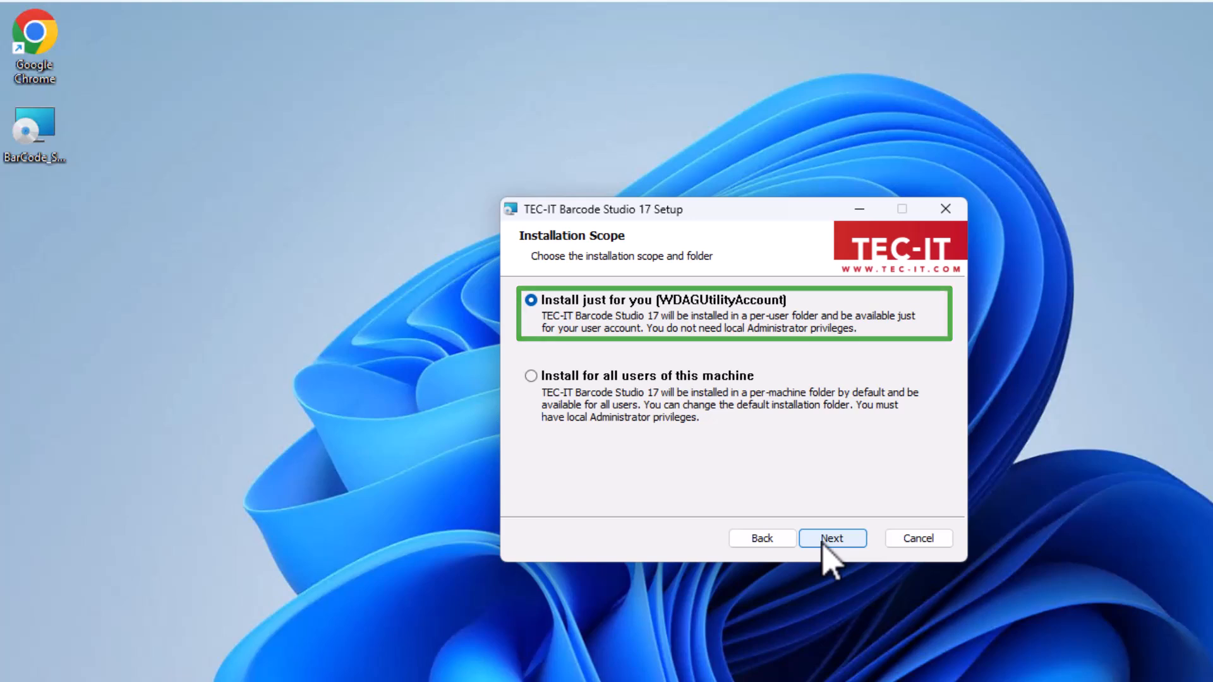
click(831, 538)
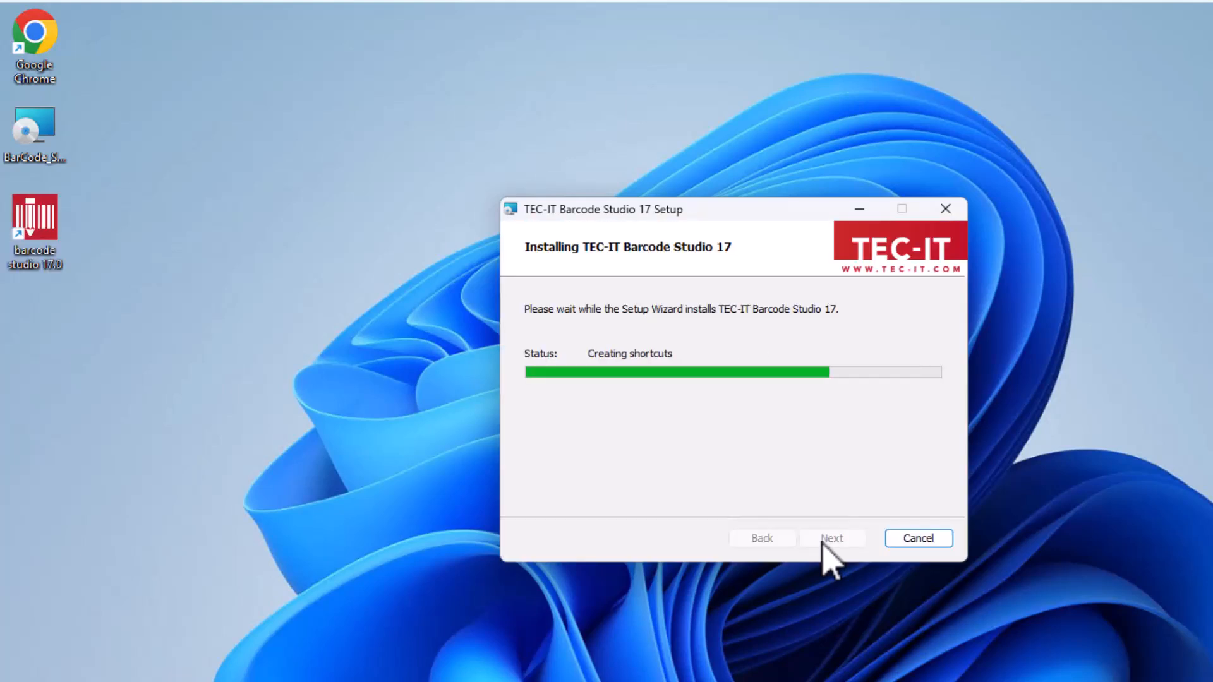
click(831, 538)
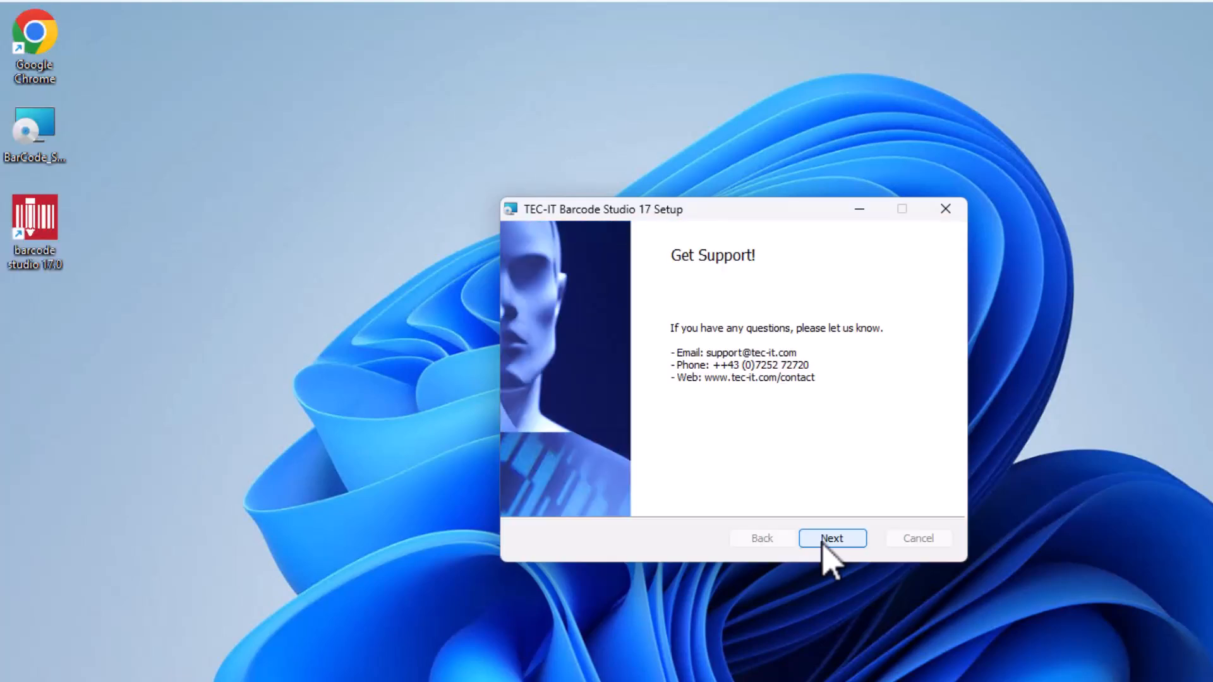
click(833, 538)
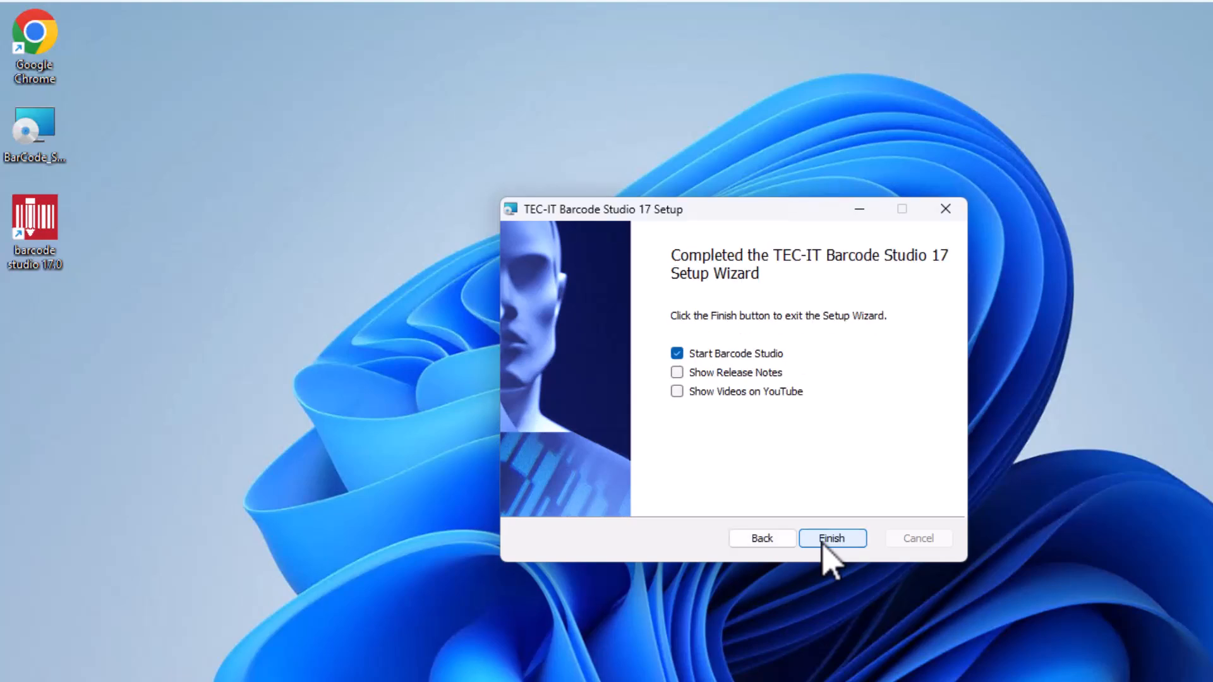
click(832, 537)
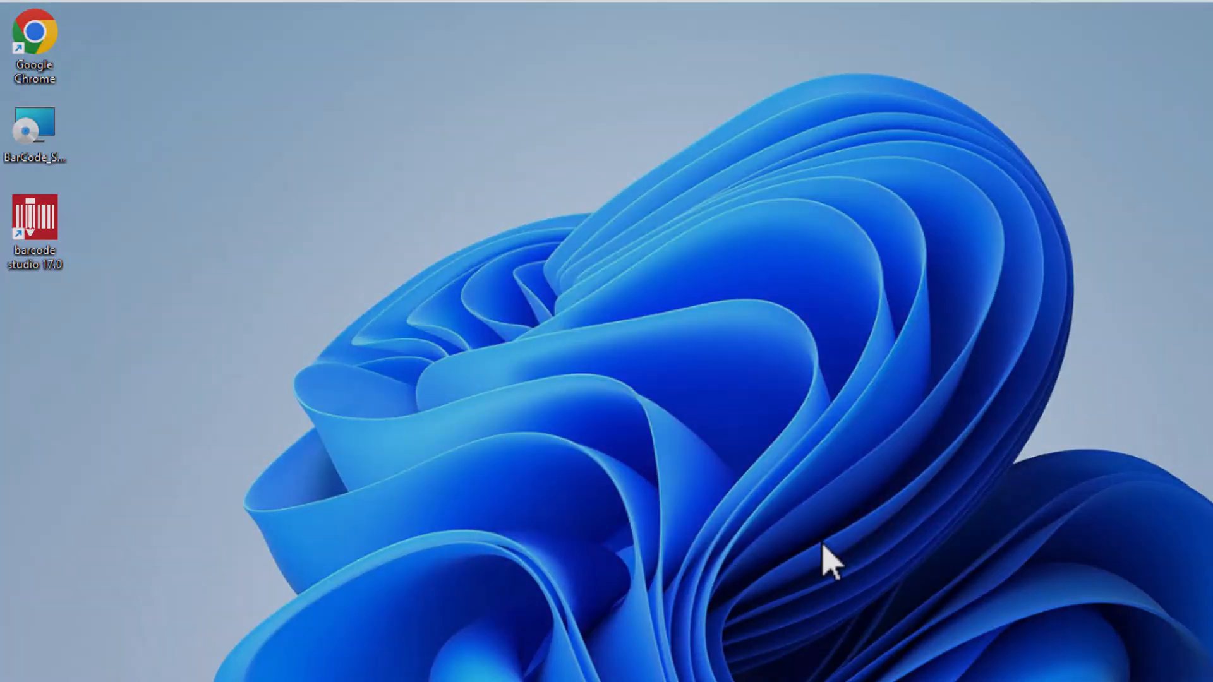
Launch Barcode Studio and browse the Codes and Labels tabs and the Code Types list
double_click(35, 221)
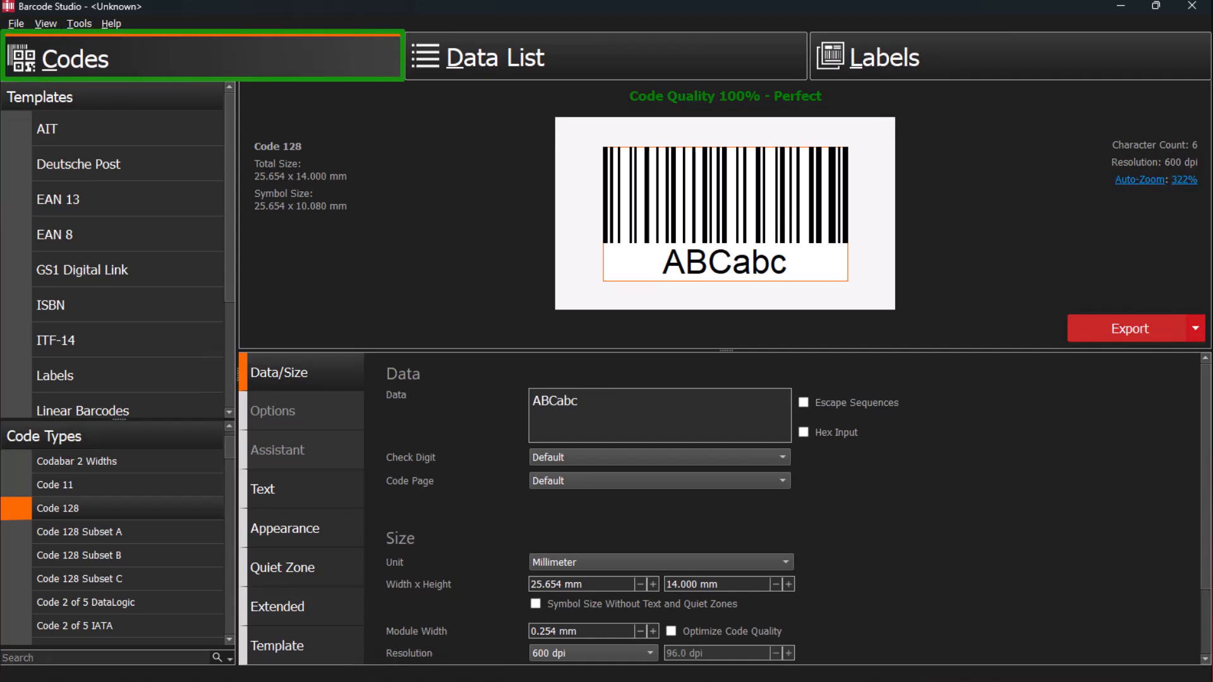
click(495, 56)
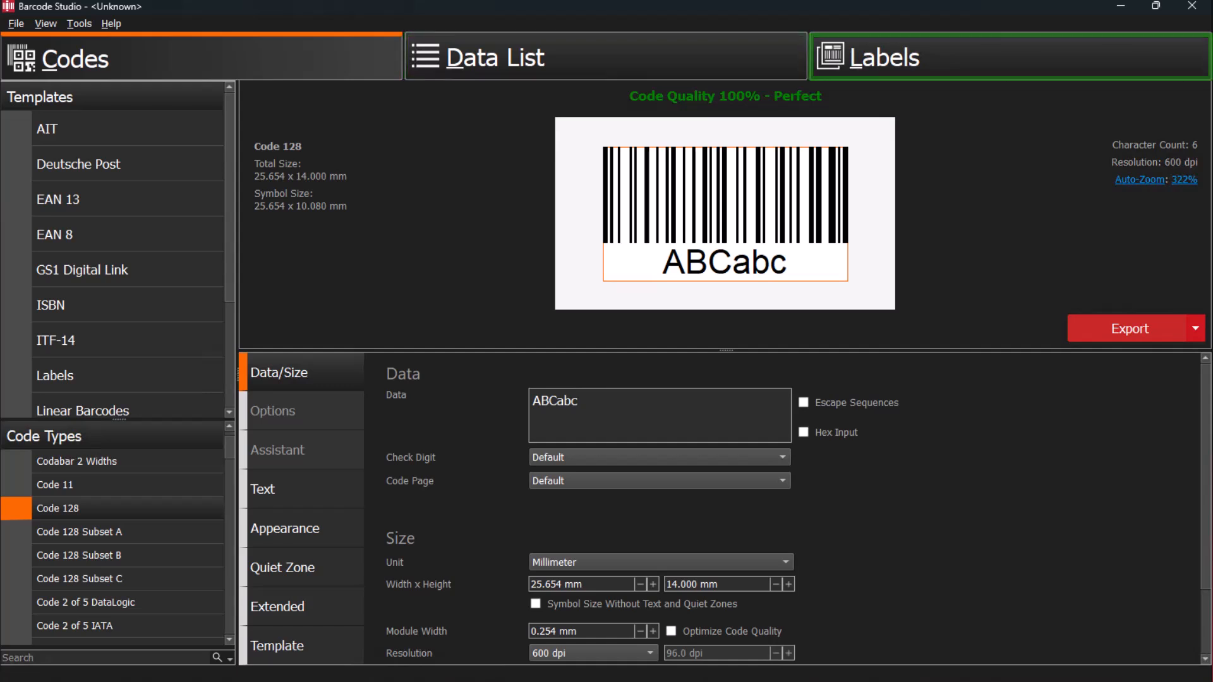
click(100, 58)
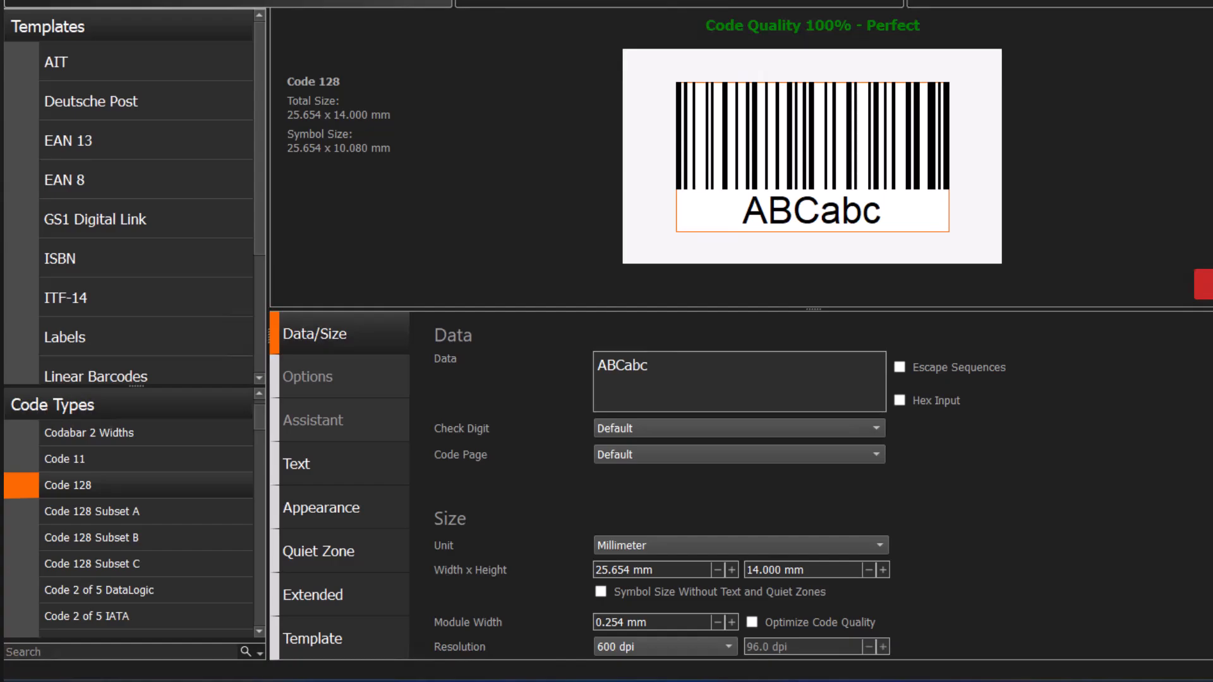
scroll(down, 3)
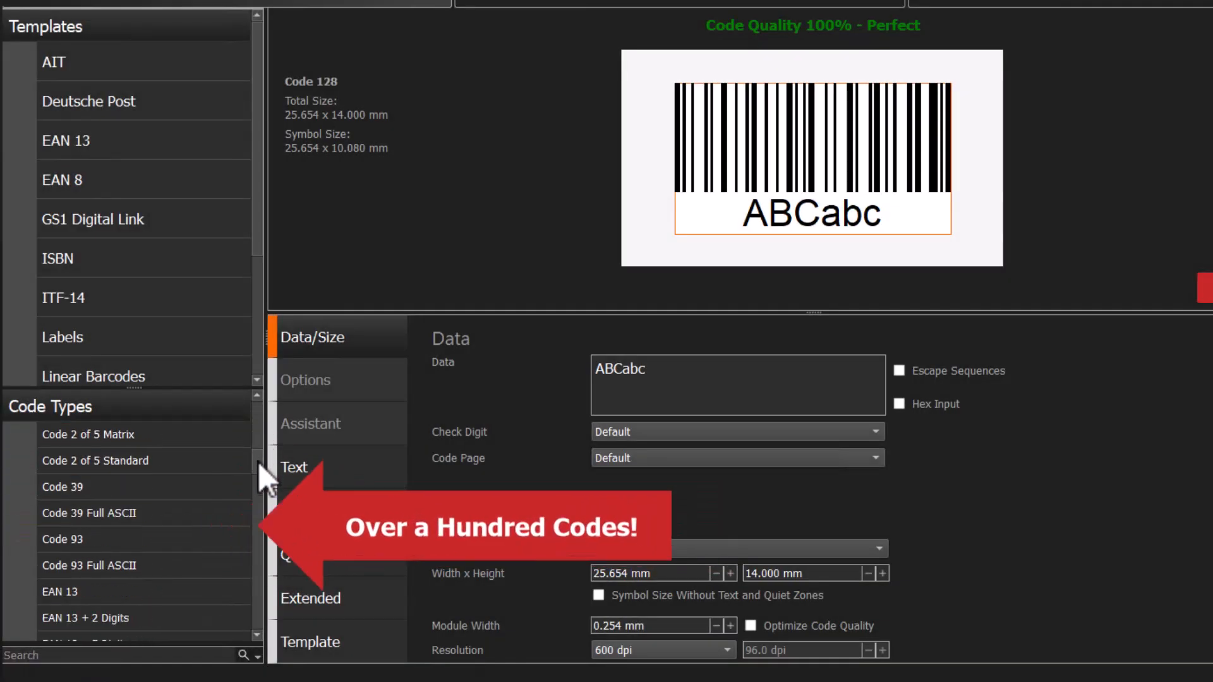
scroll(down, 3)
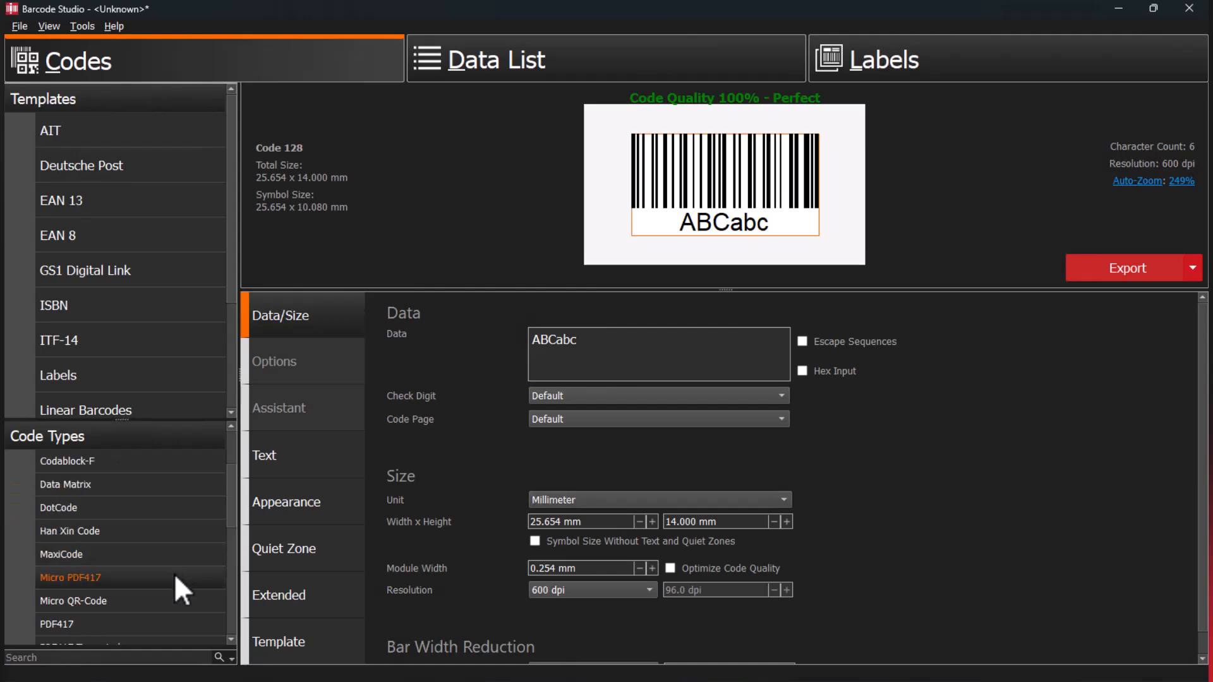
click(58, 531)
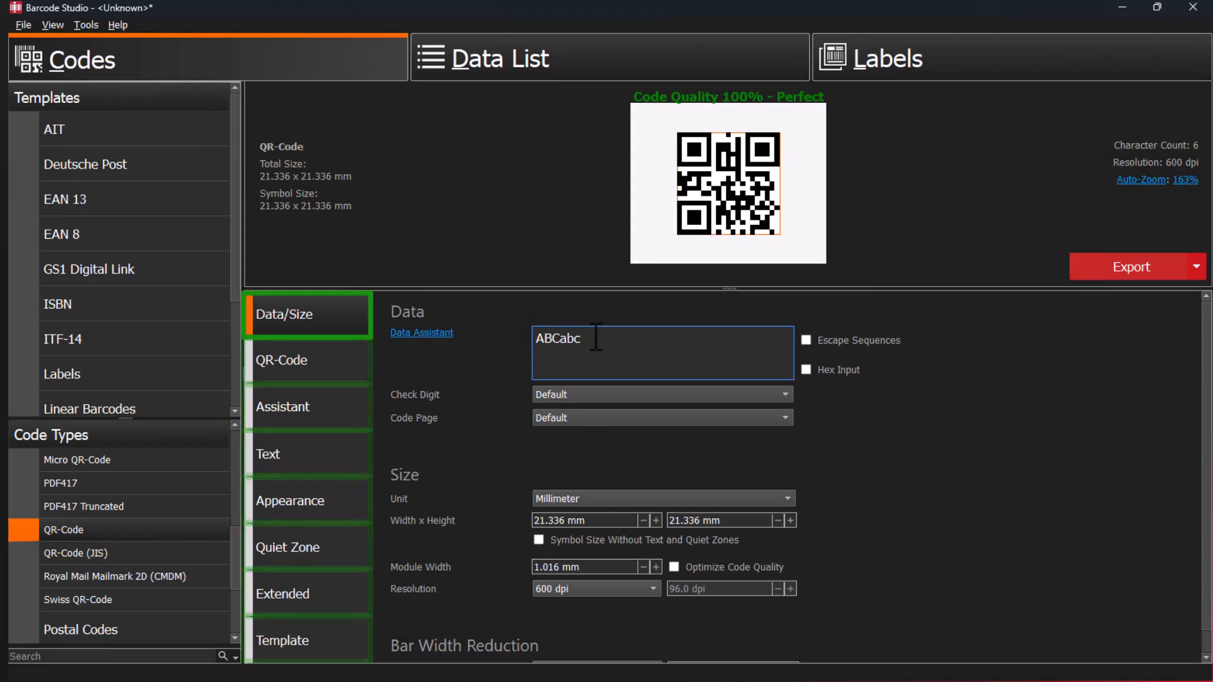
text(www)
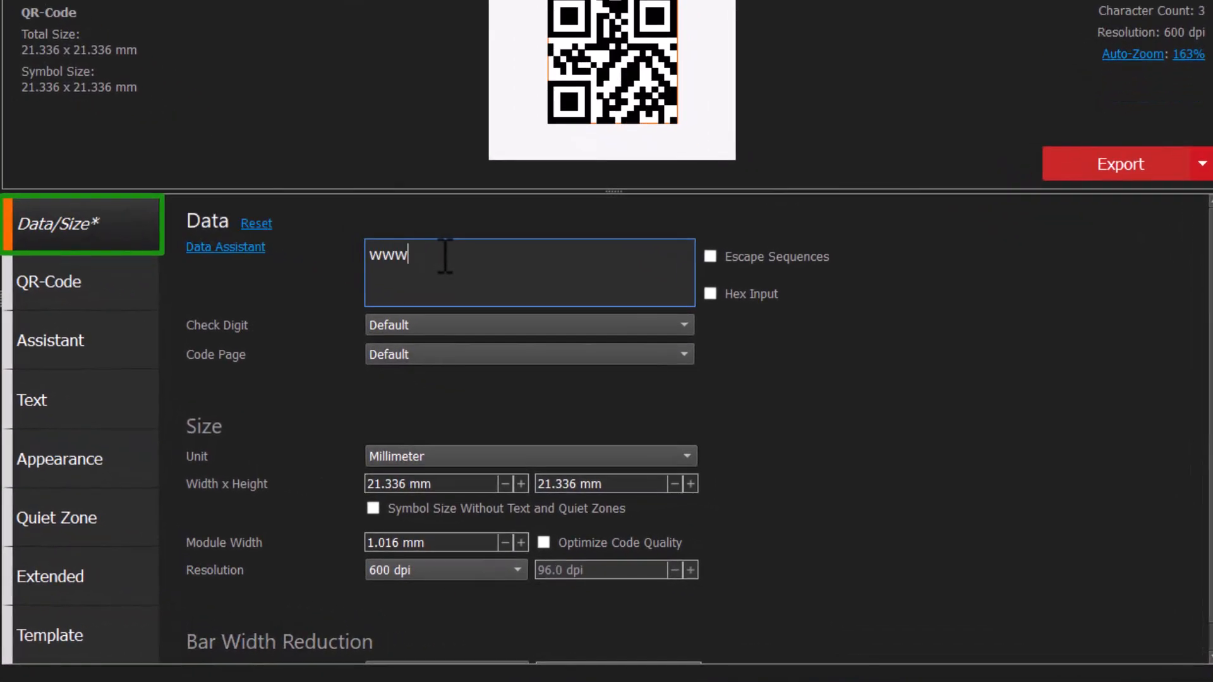
text(.tec-it.)
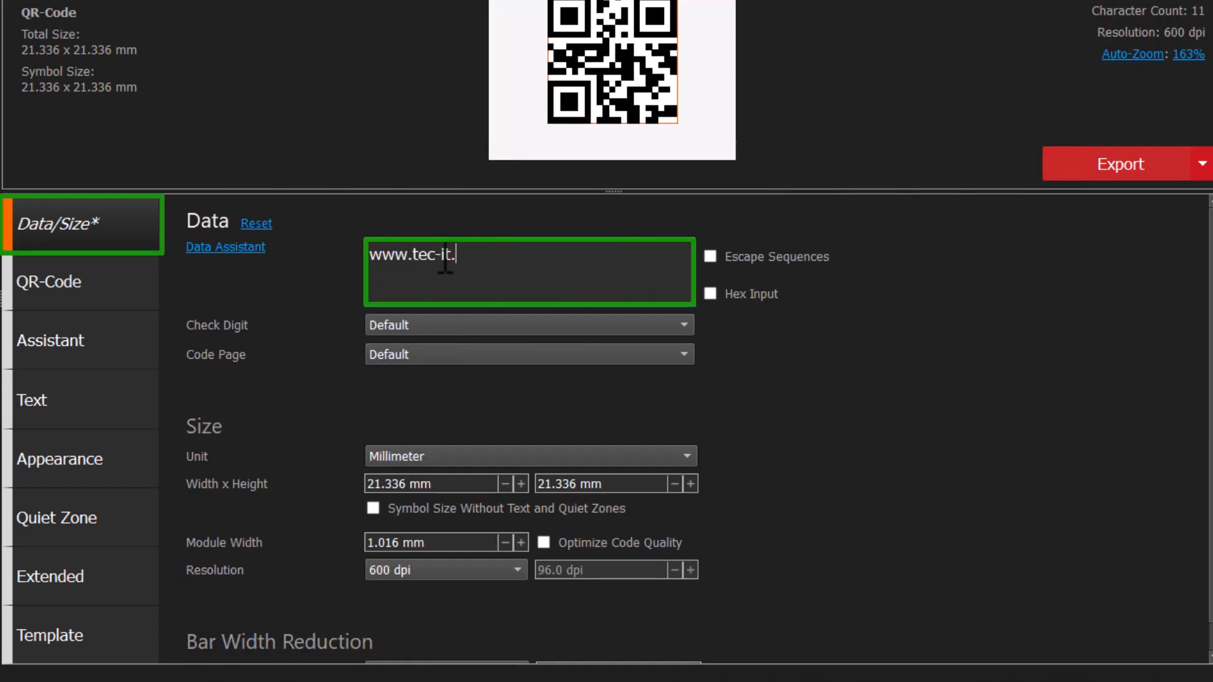
text(com)
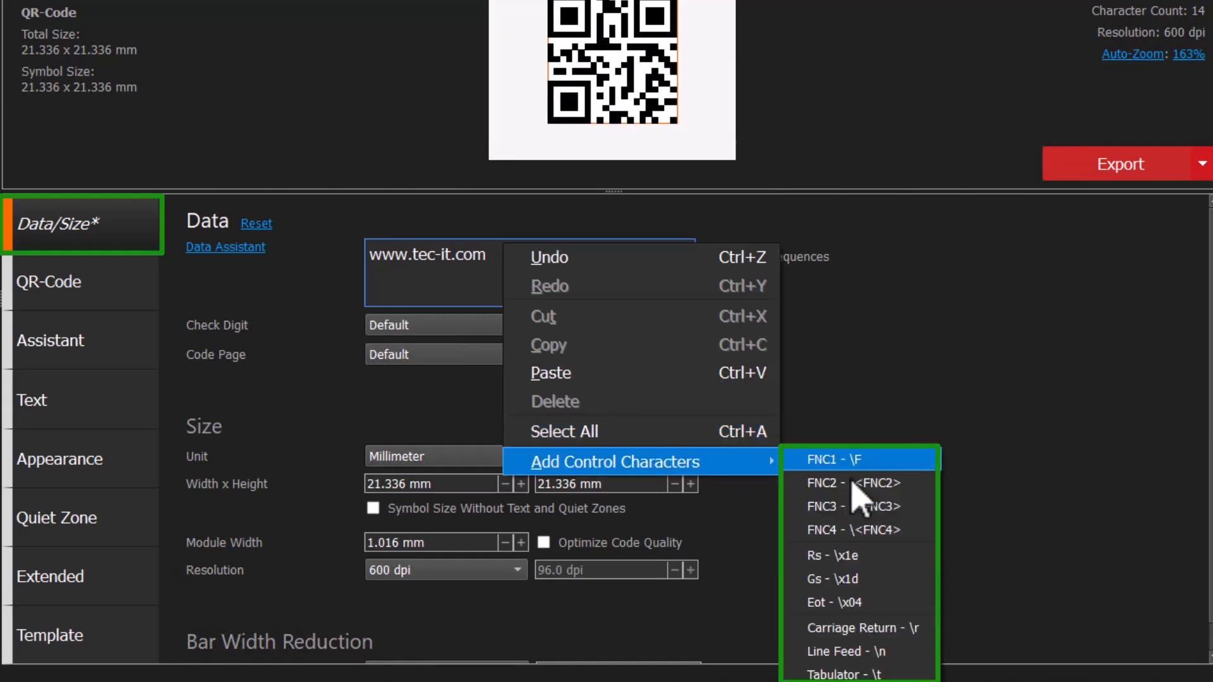
mouse_move(845, 674)
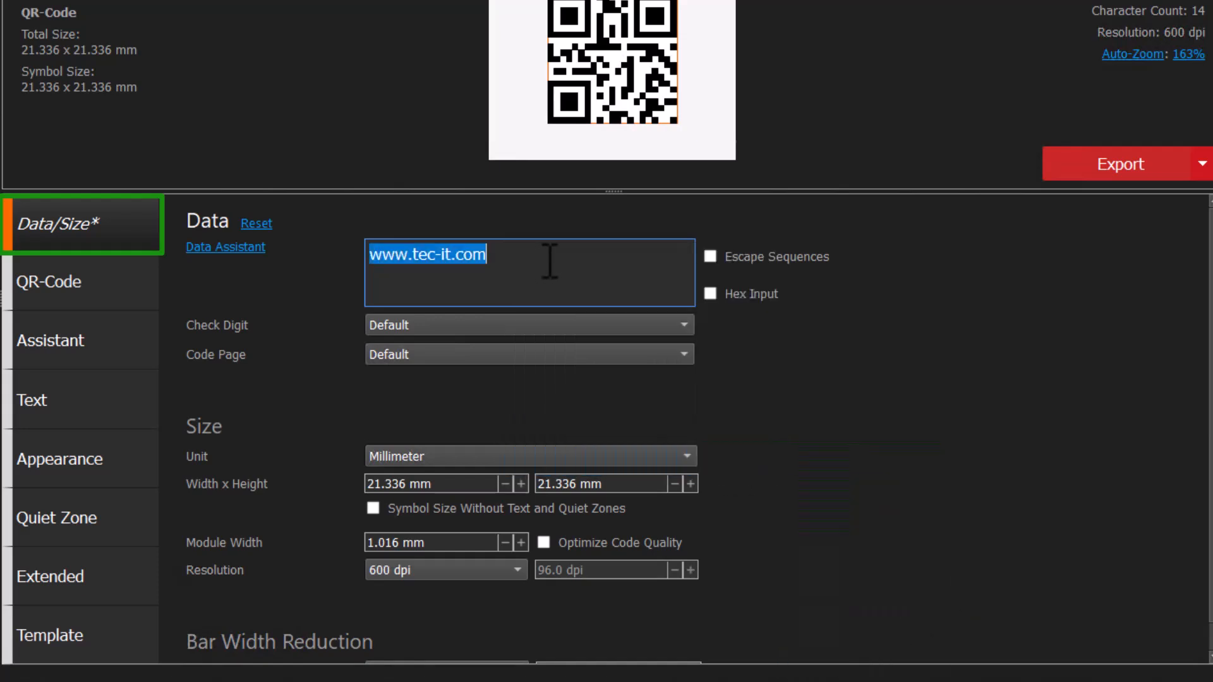
Add the characters üöä and set the code page to Unicode UTF-8
text(üöä)
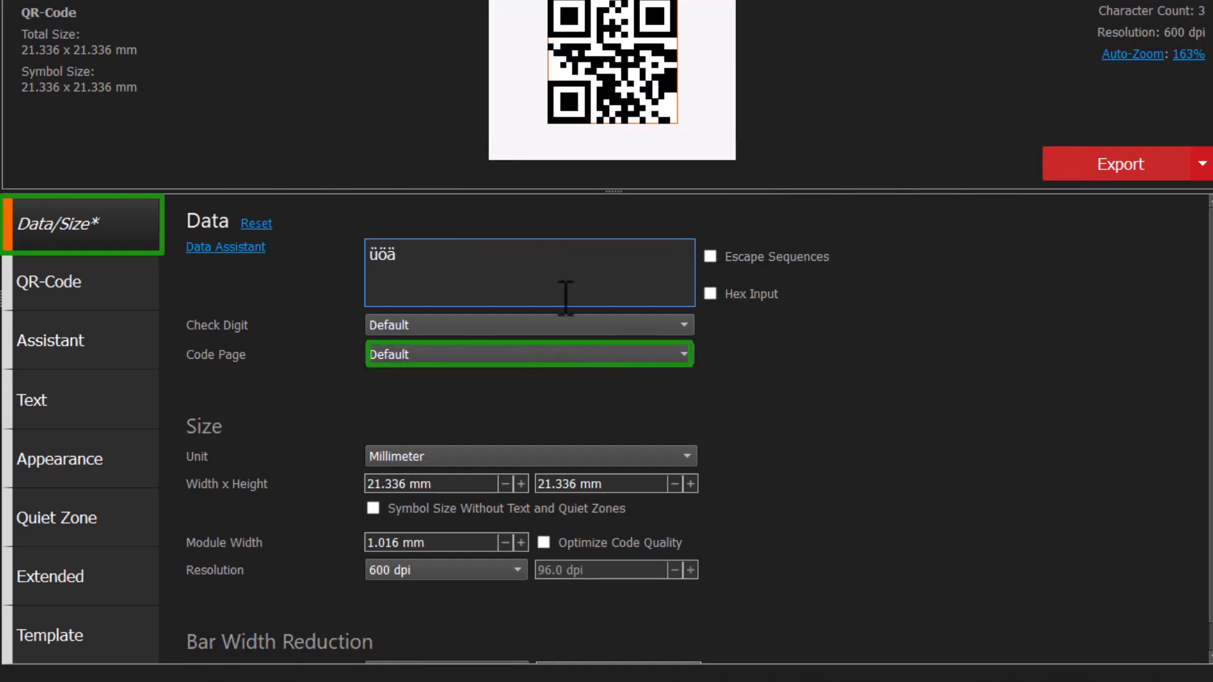
click(528, 354)
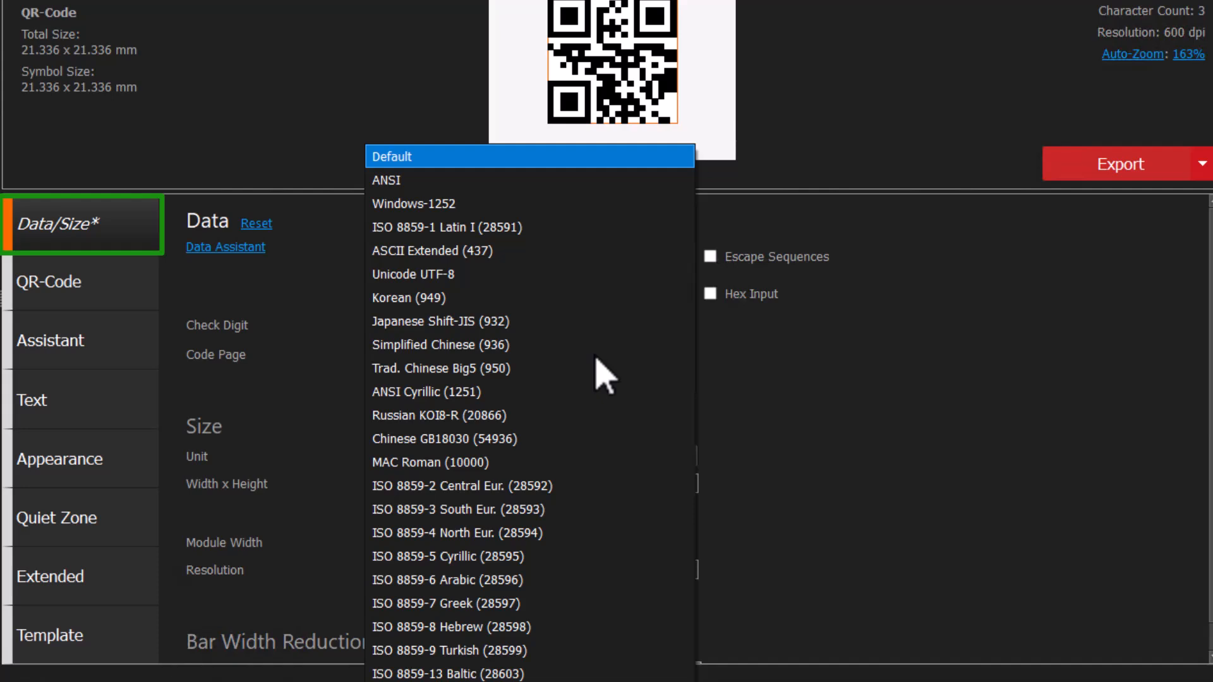
click(412, 273)
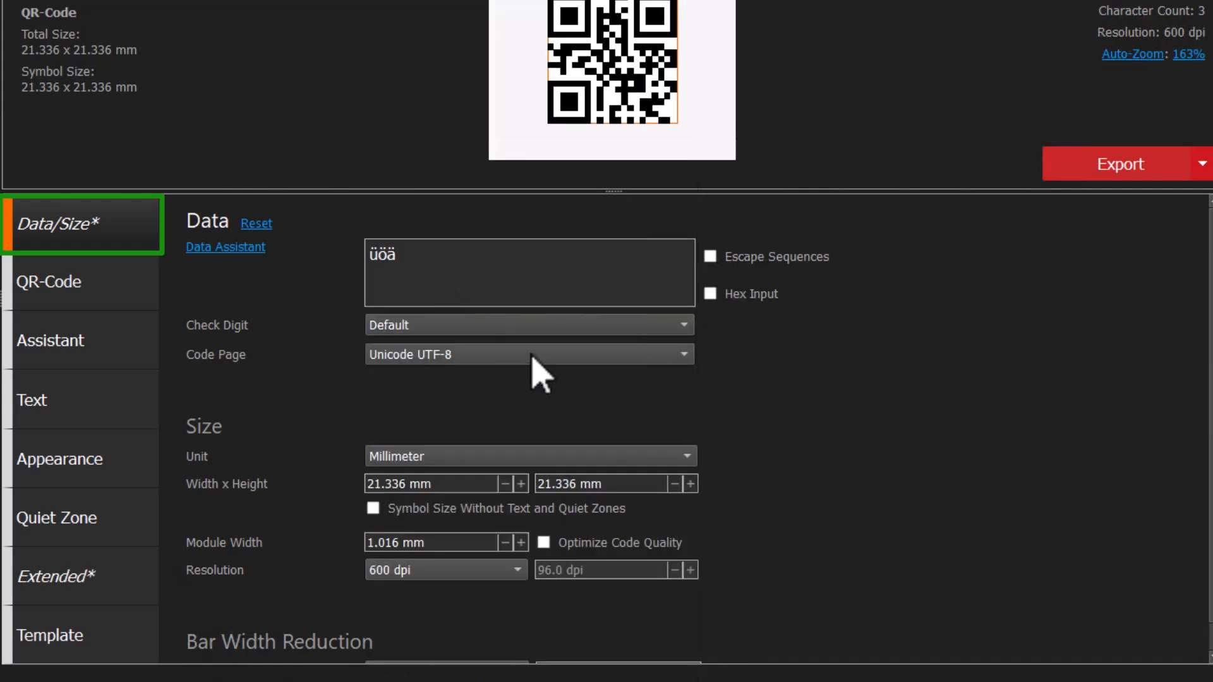
click(529, 354)
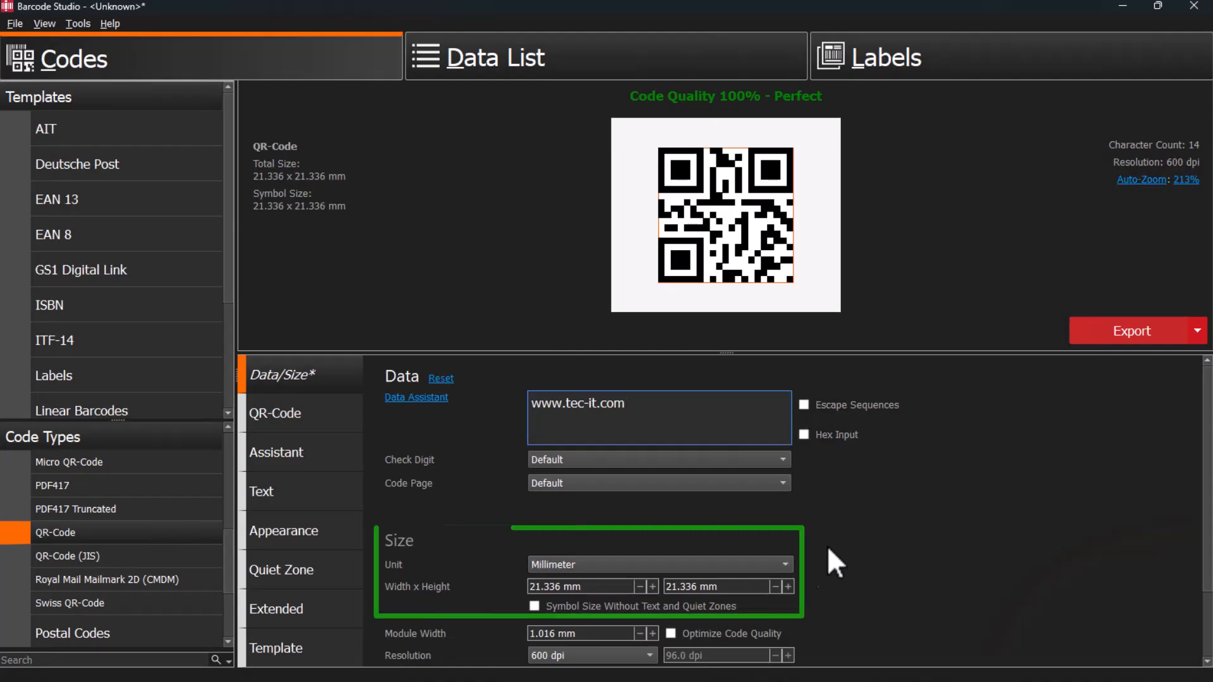
Change the width and height, then optimize the code back to 21.336 mm
click(652, 583)
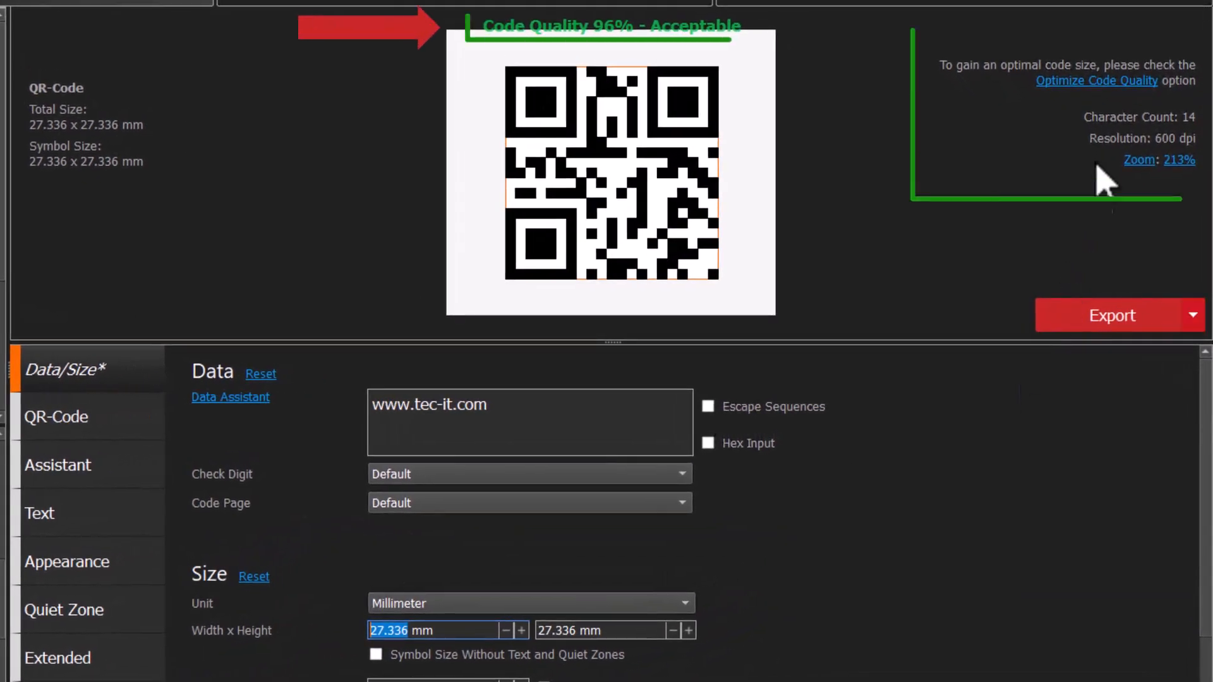
mouse_move(1096, 80)
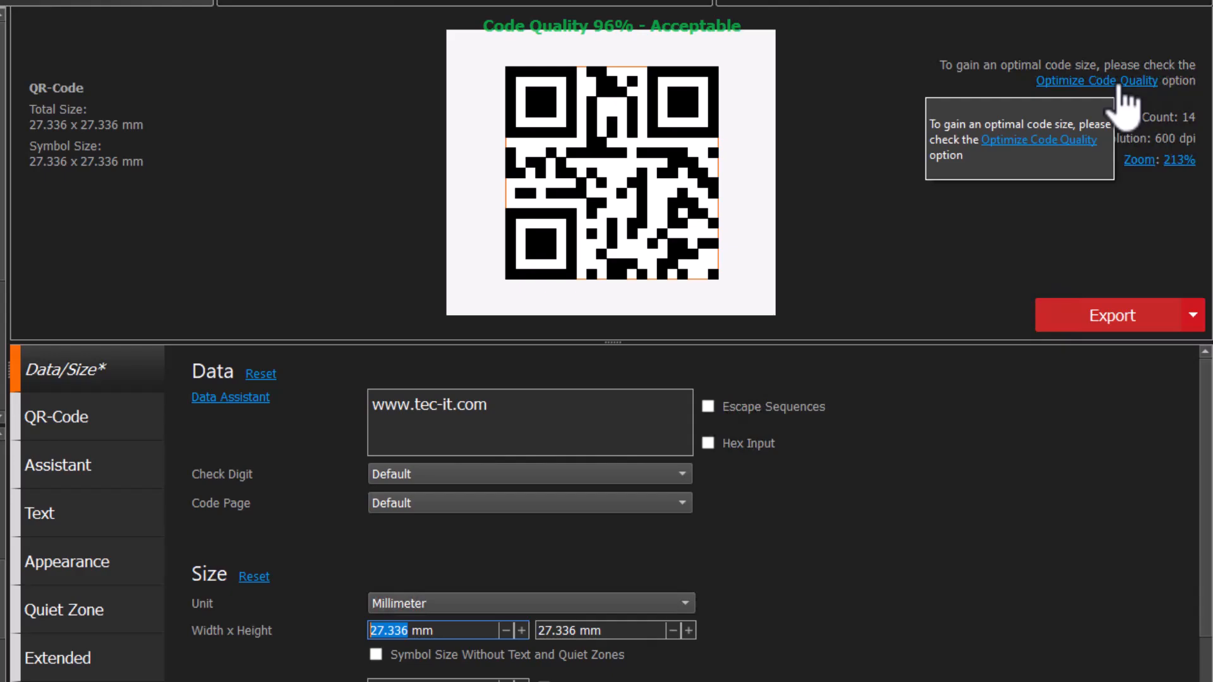
click(1096, 81)
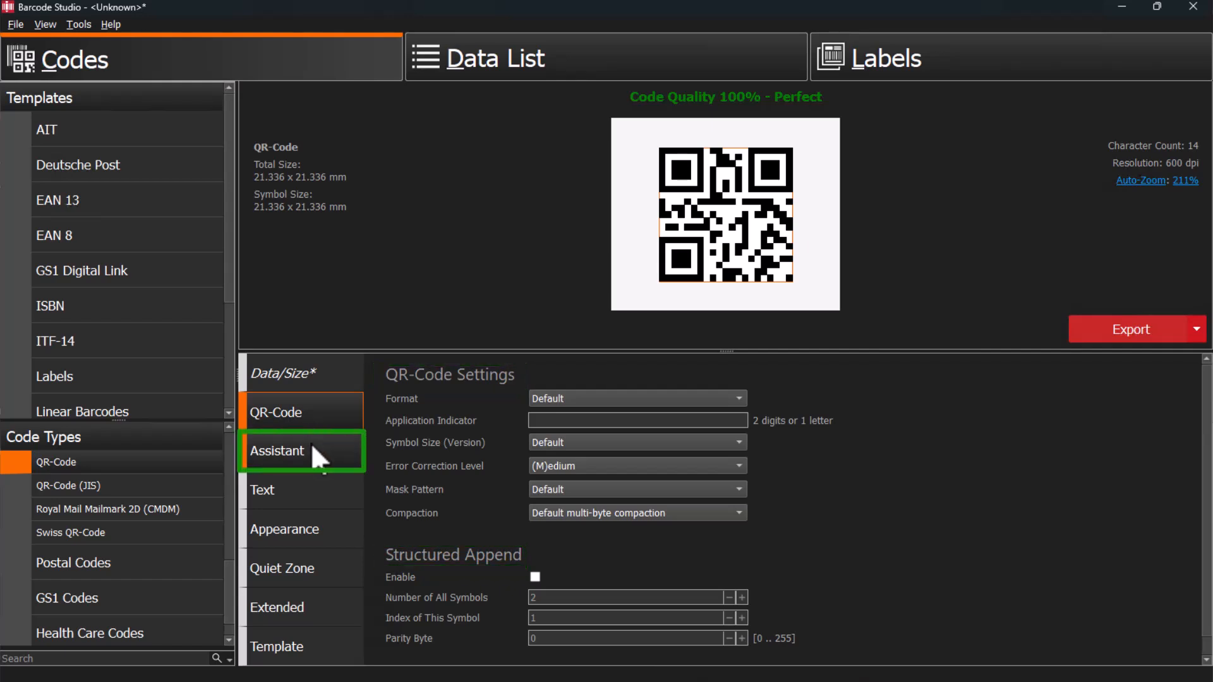
Set the Assistant's Application Type to GS1 Application Identifier and view the Text settings
click(302, 452)
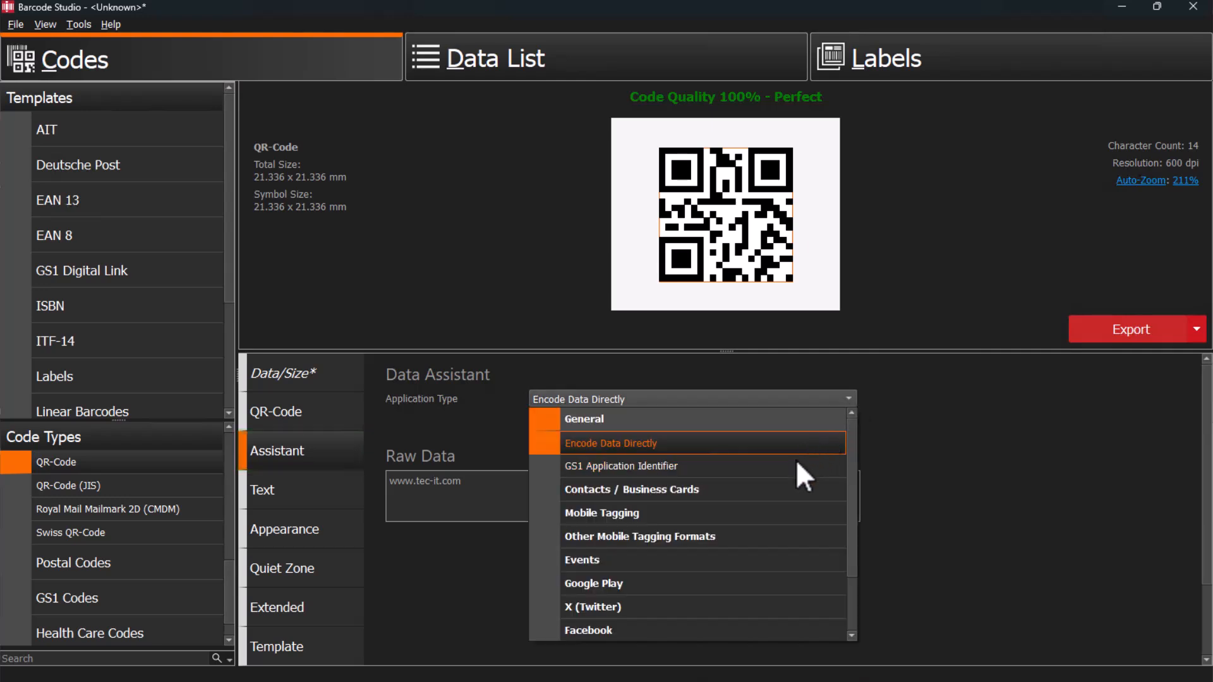
click(621, 466)
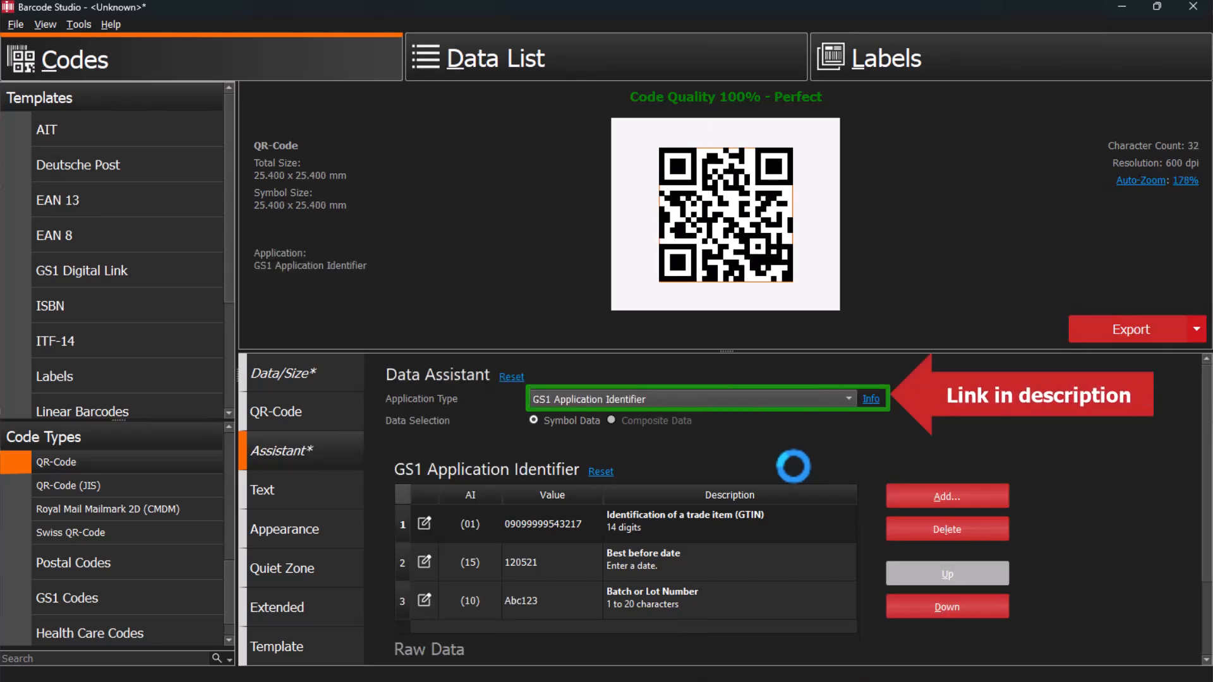
click(276, 490)
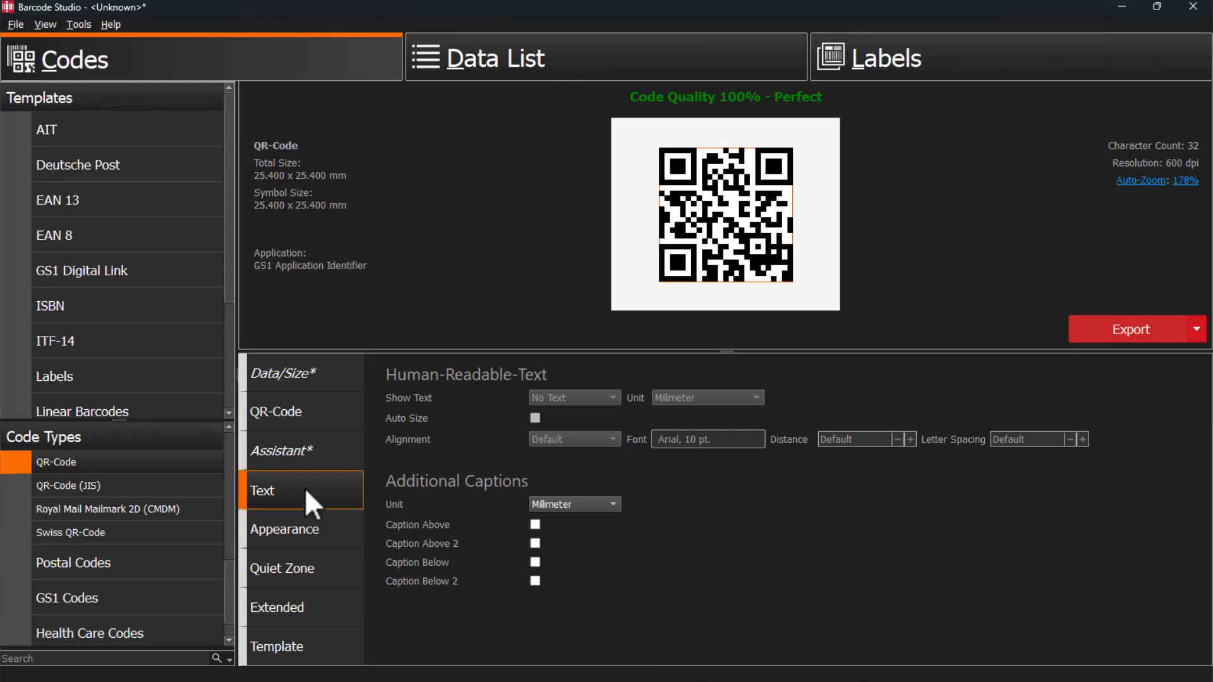
Set the foreground colour to CMYK black (0, 0, 0, 100) and embed the tec-it_logo image
click(283, 530)
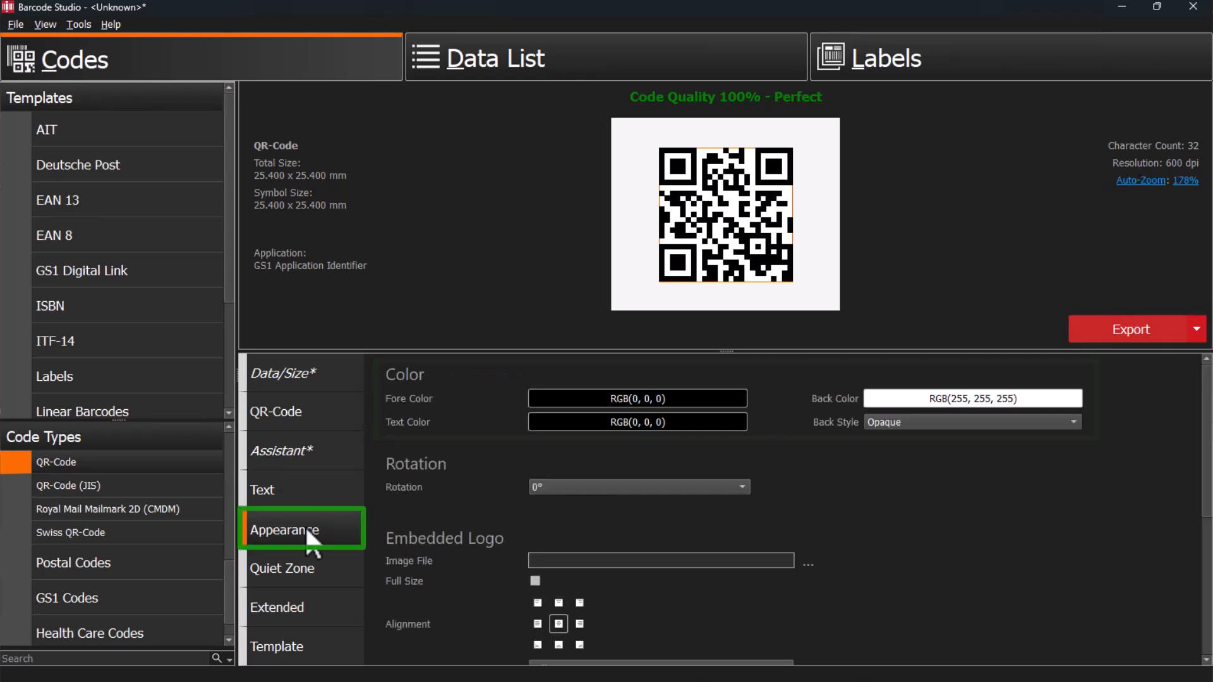
click(636, 399)
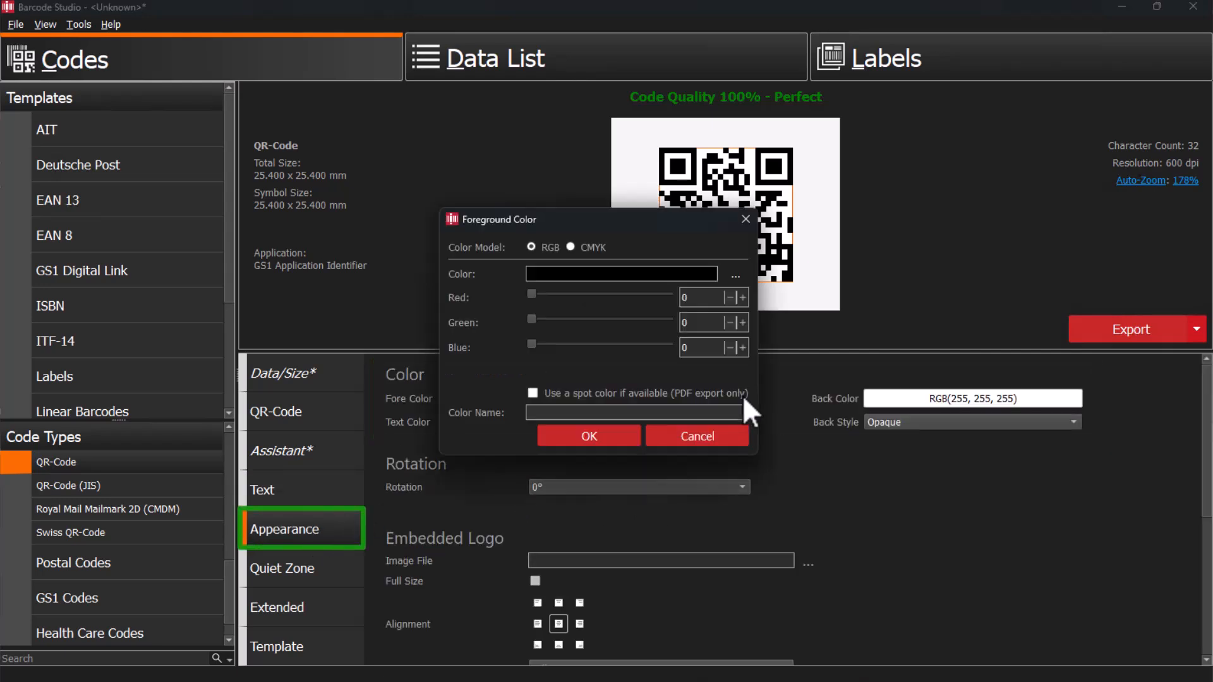
click(572, 247)
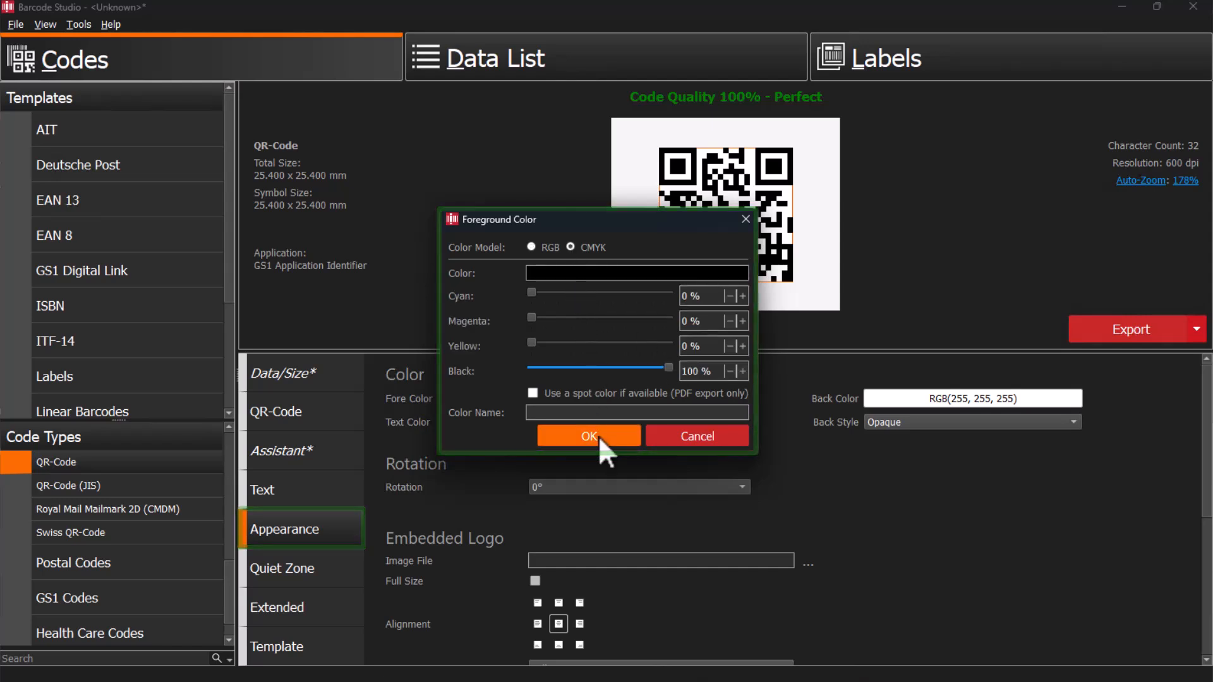
click(588, 436)
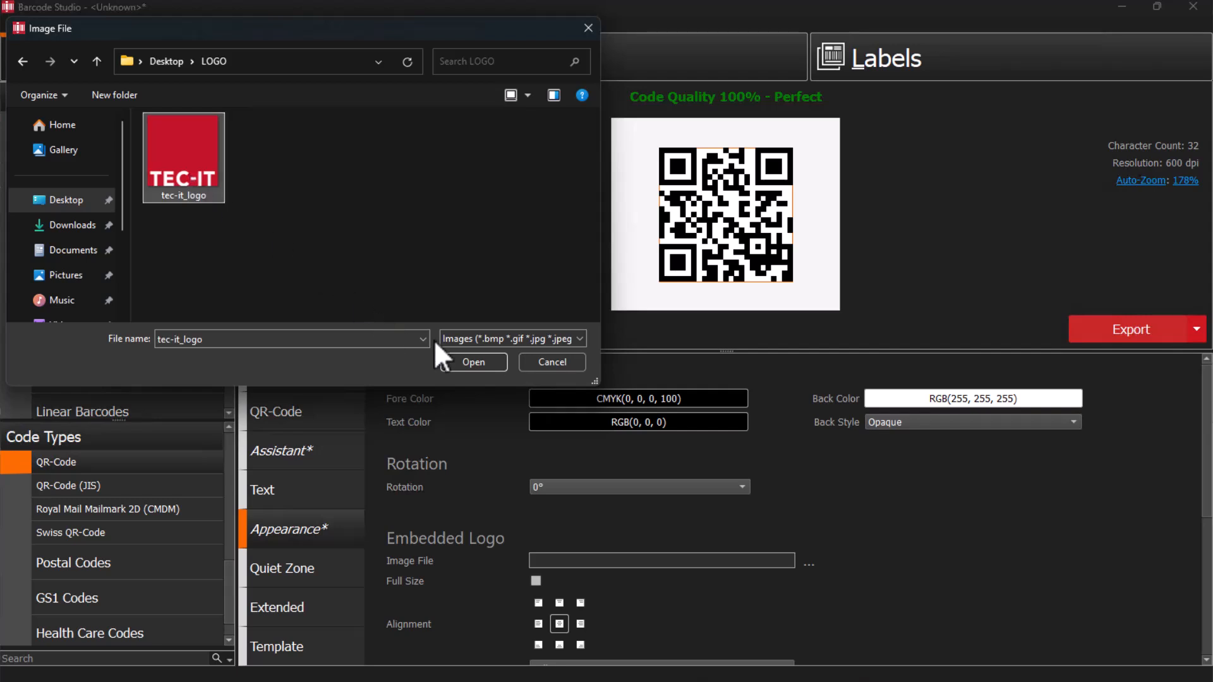
click(473, 362)
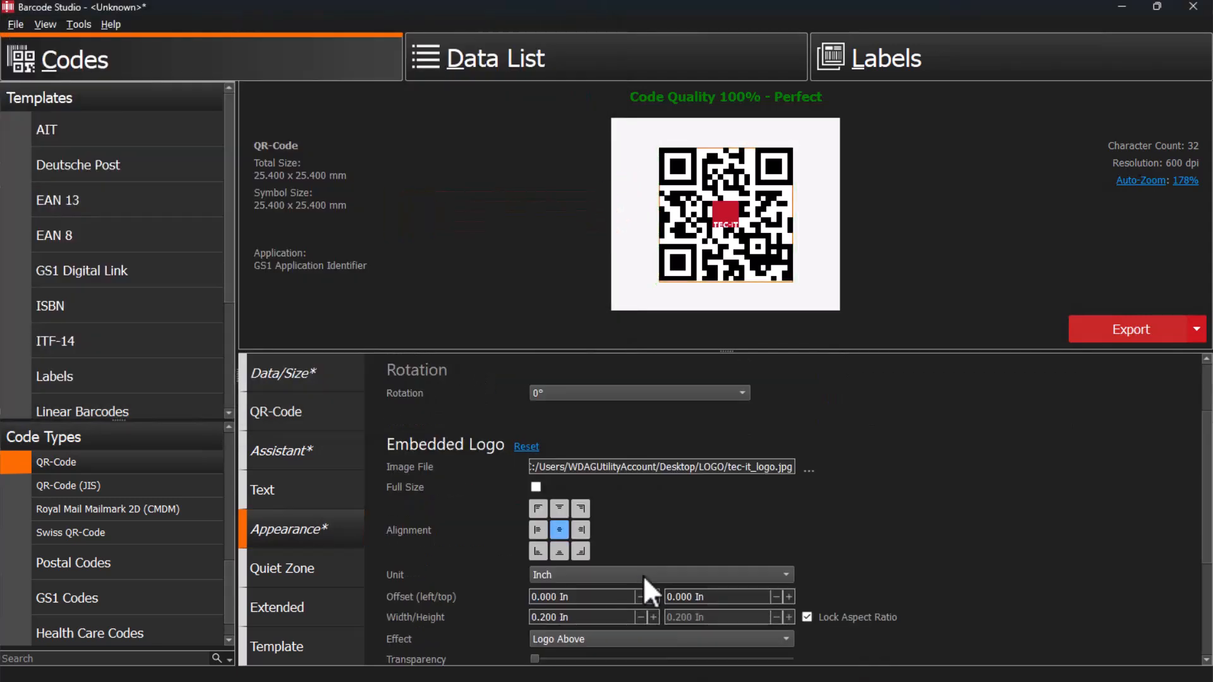
Give the QR code 2 mm quiet zones and set Default code page encoding
click(280, 569)
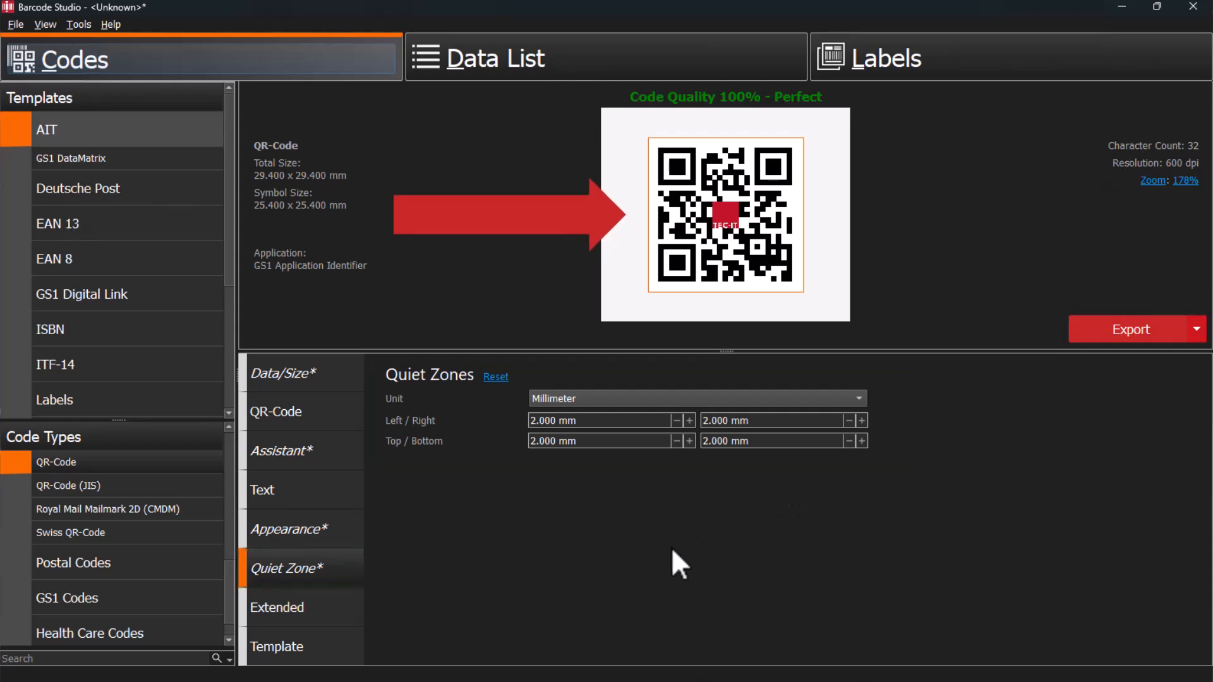
click(276, 610)
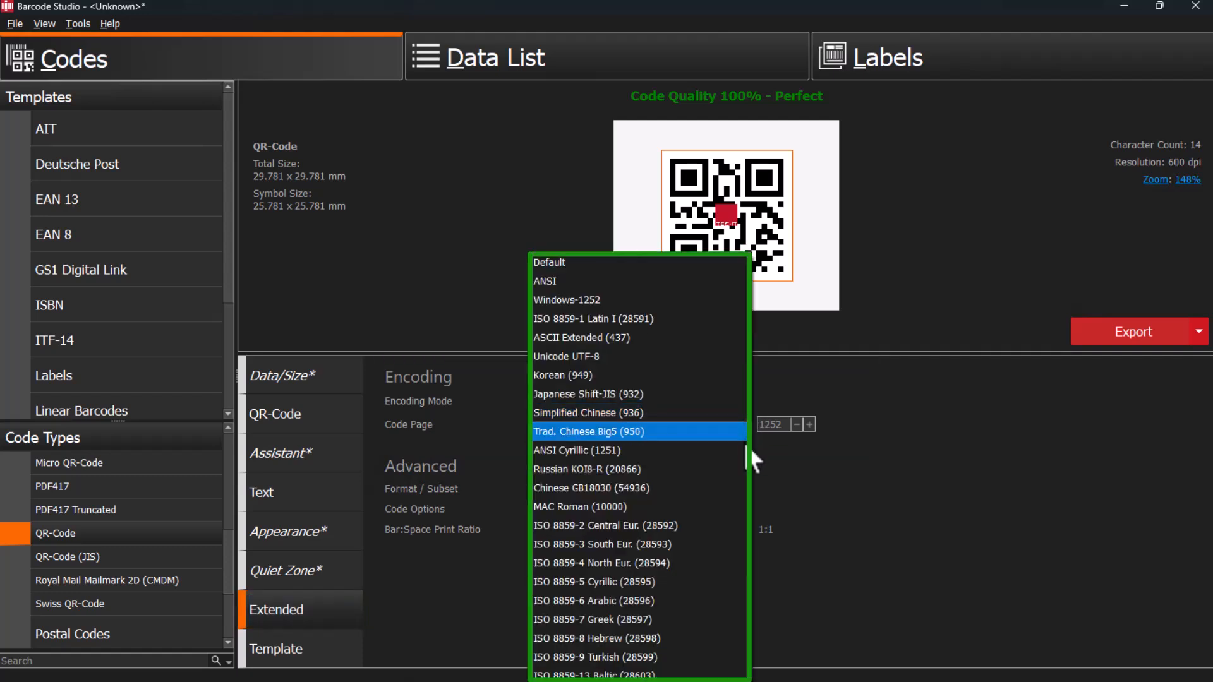
mouse_move(720, 589)
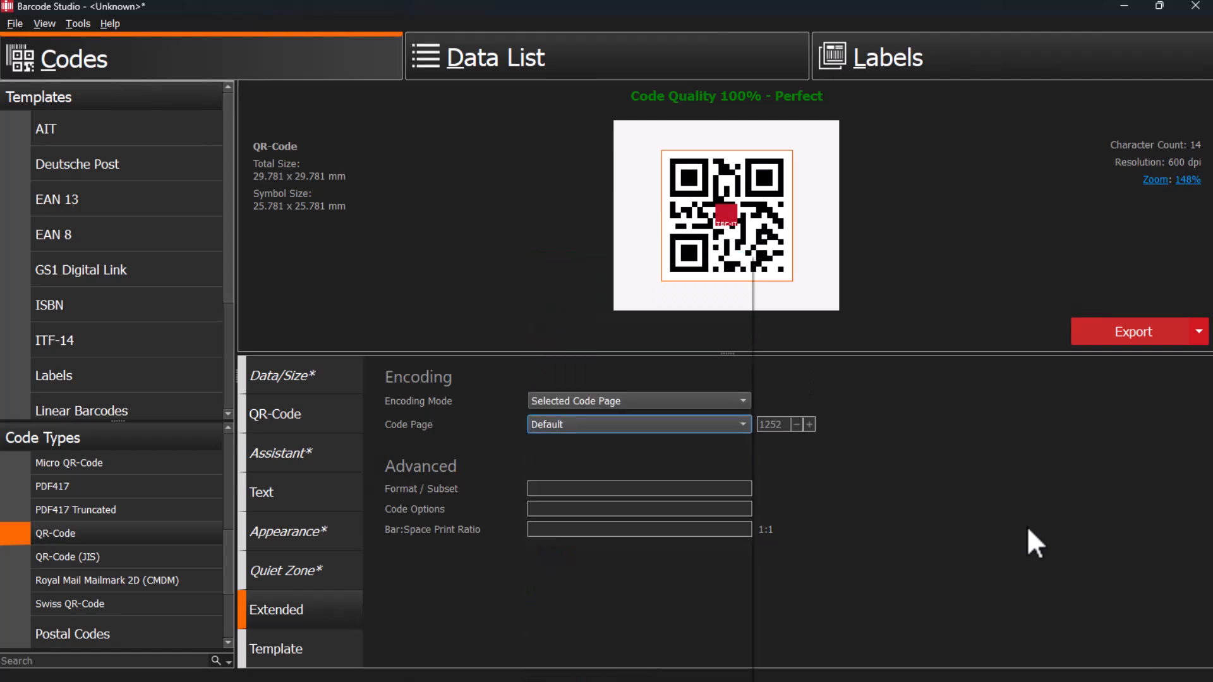
mouse_move(280, 650)
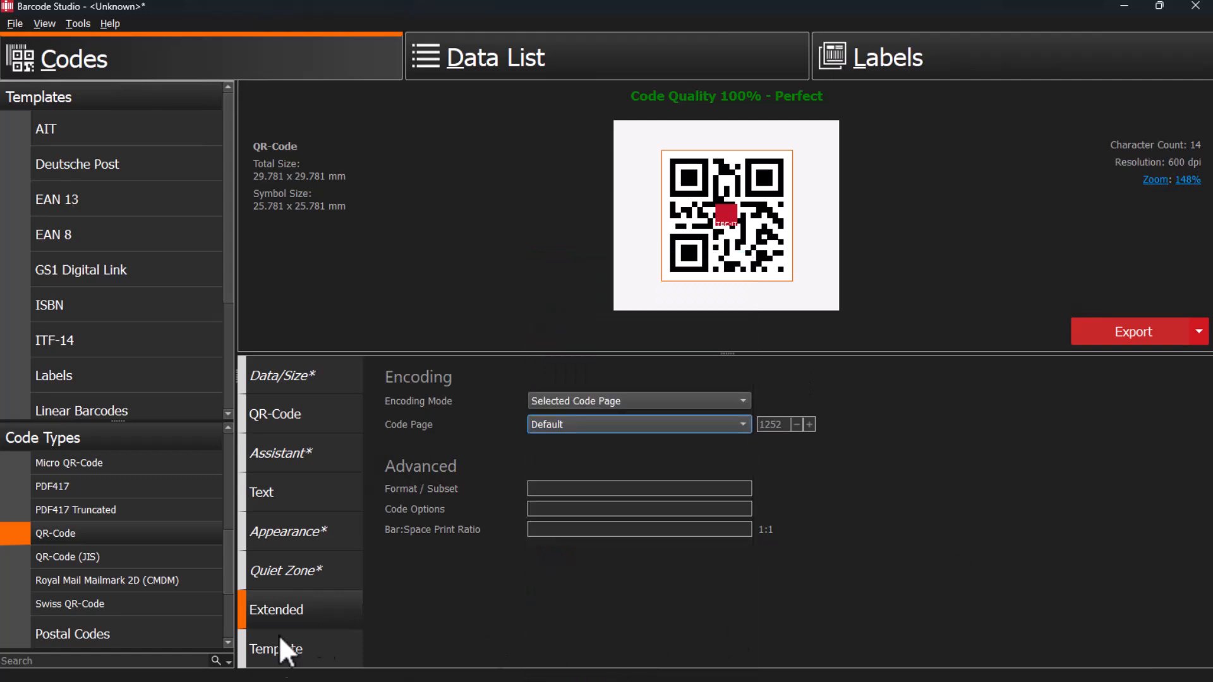
Save the logo QR code as the 'web page' template and check the export options
click(299, 648)
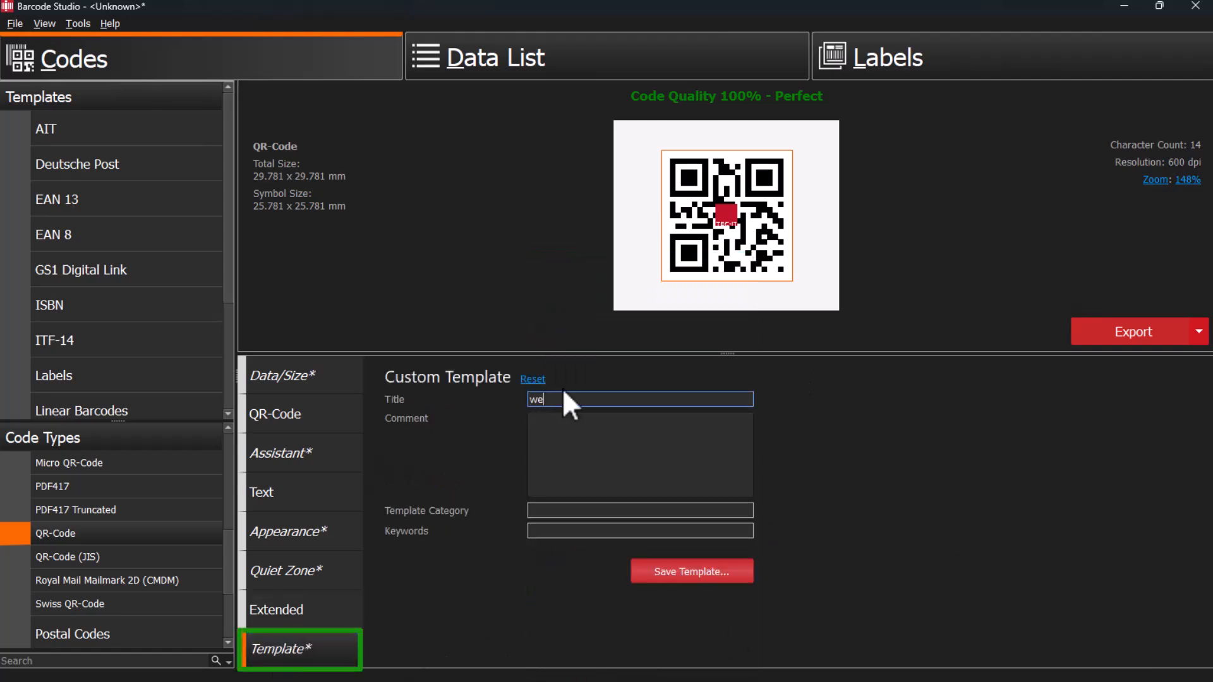
click(690, 571)
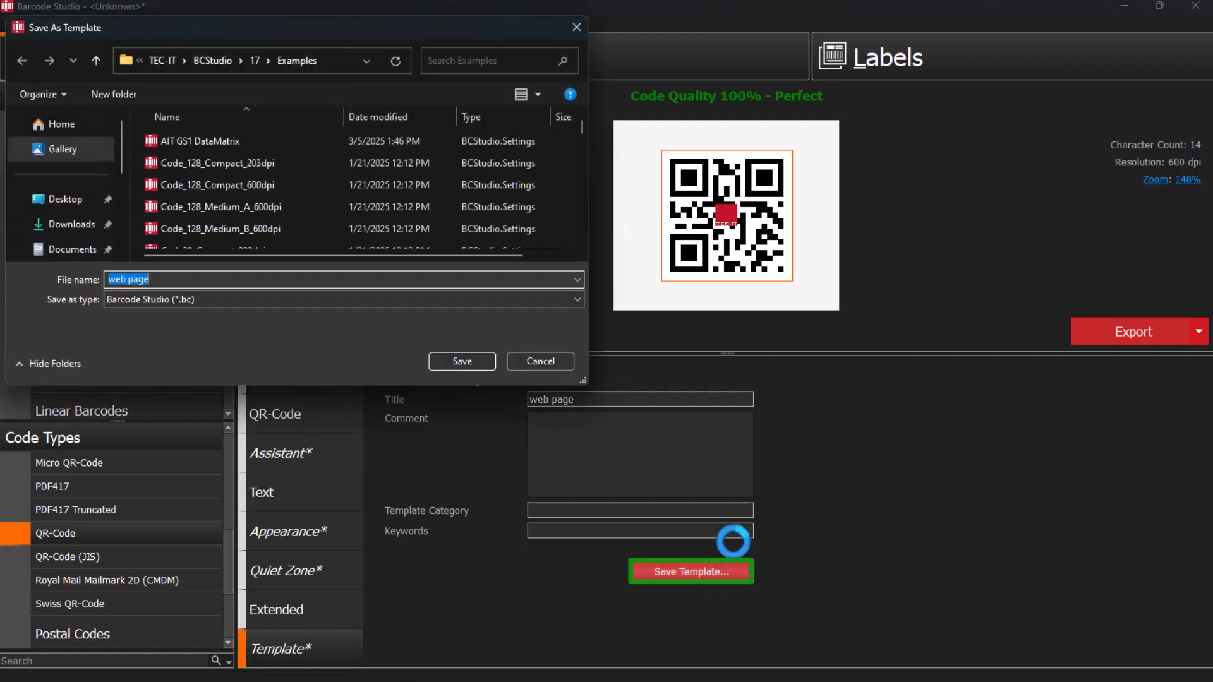
click(461, 361)
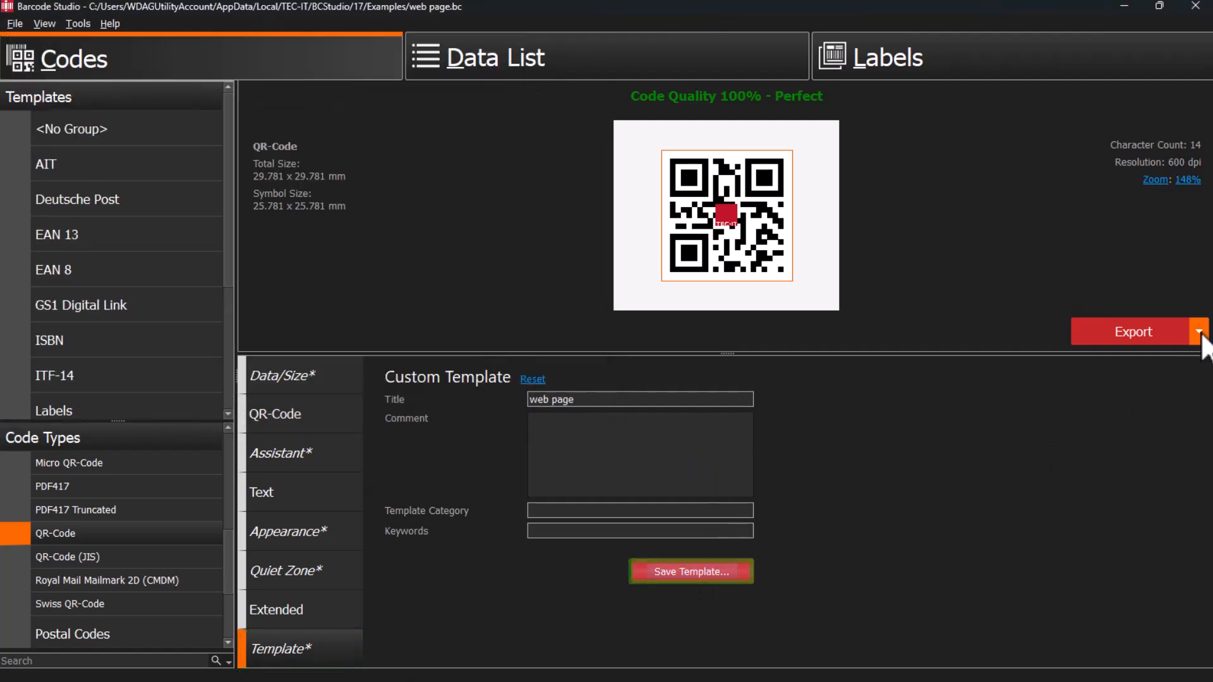
click(1200, 331)
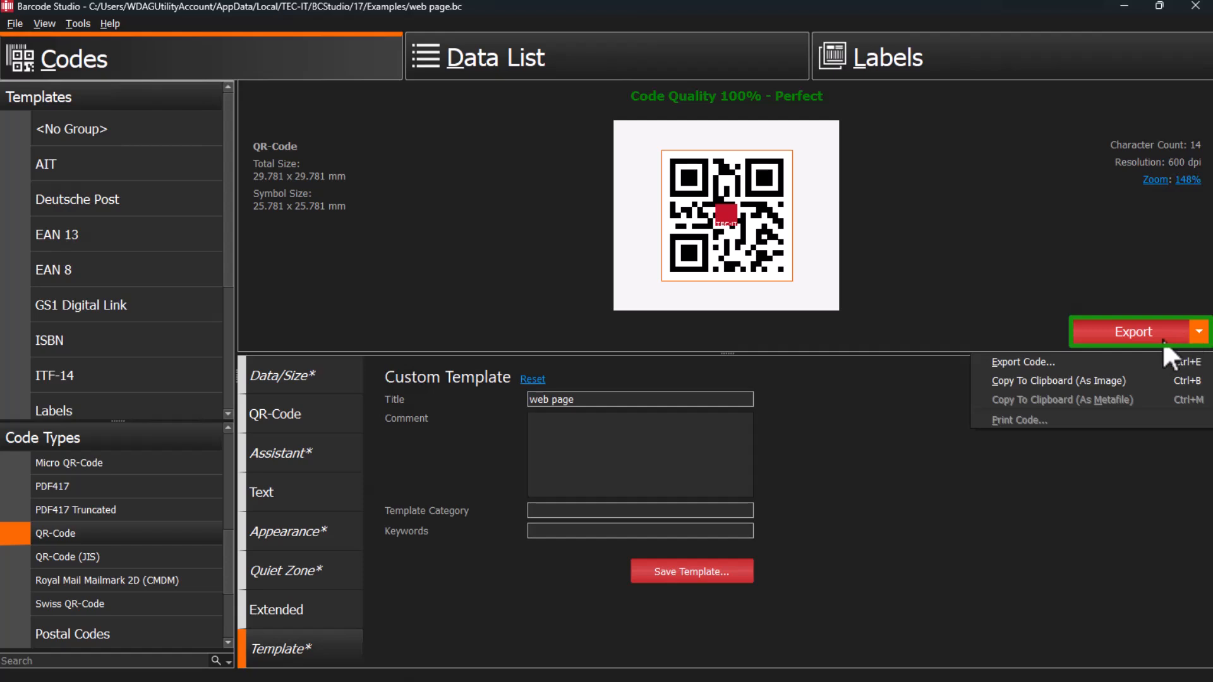
click(1022, 362)
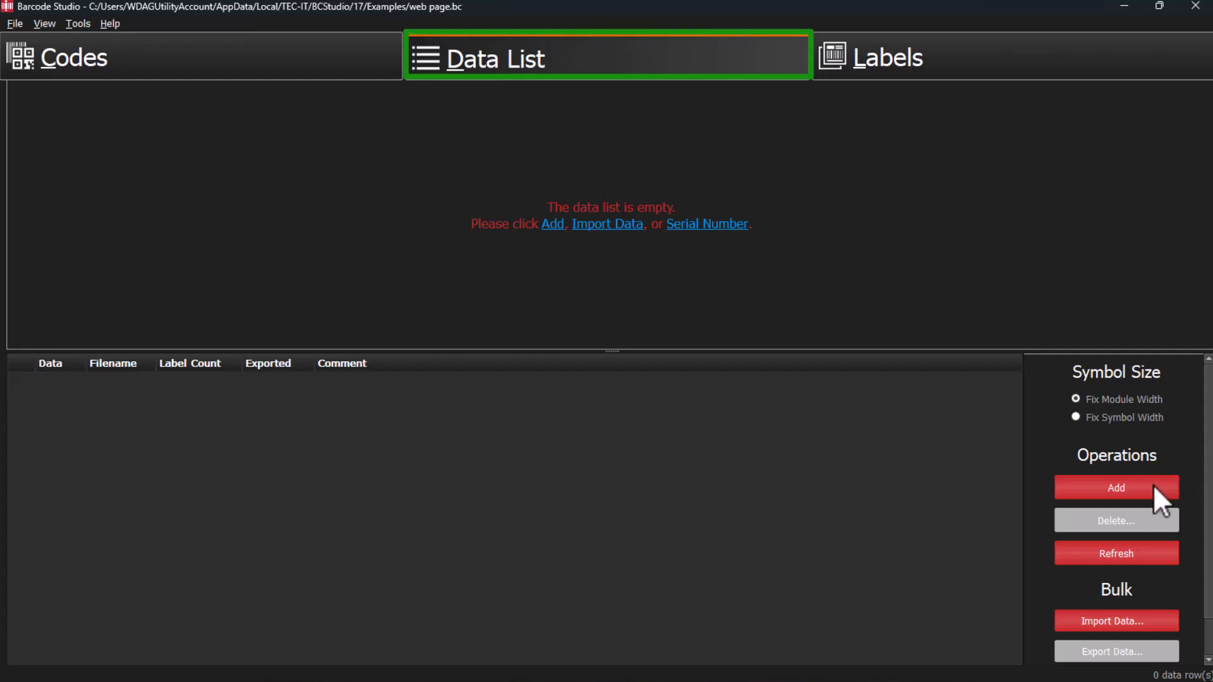
click(1115, 487)
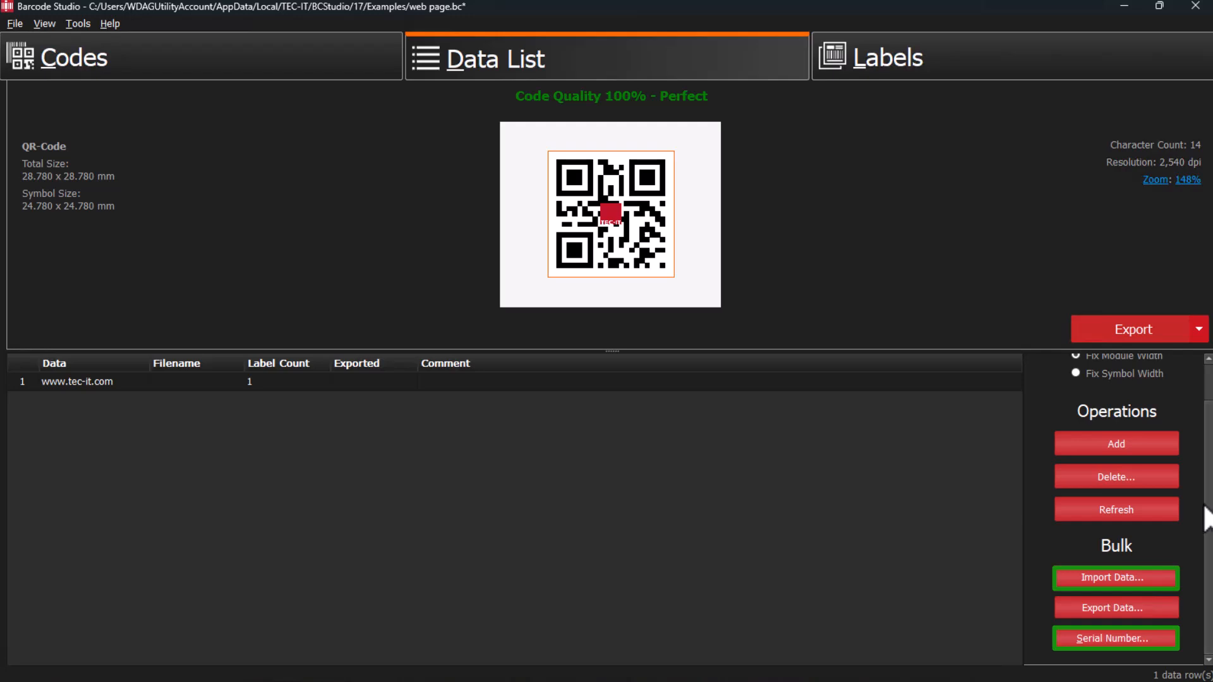
mouse_move(1175, 615)
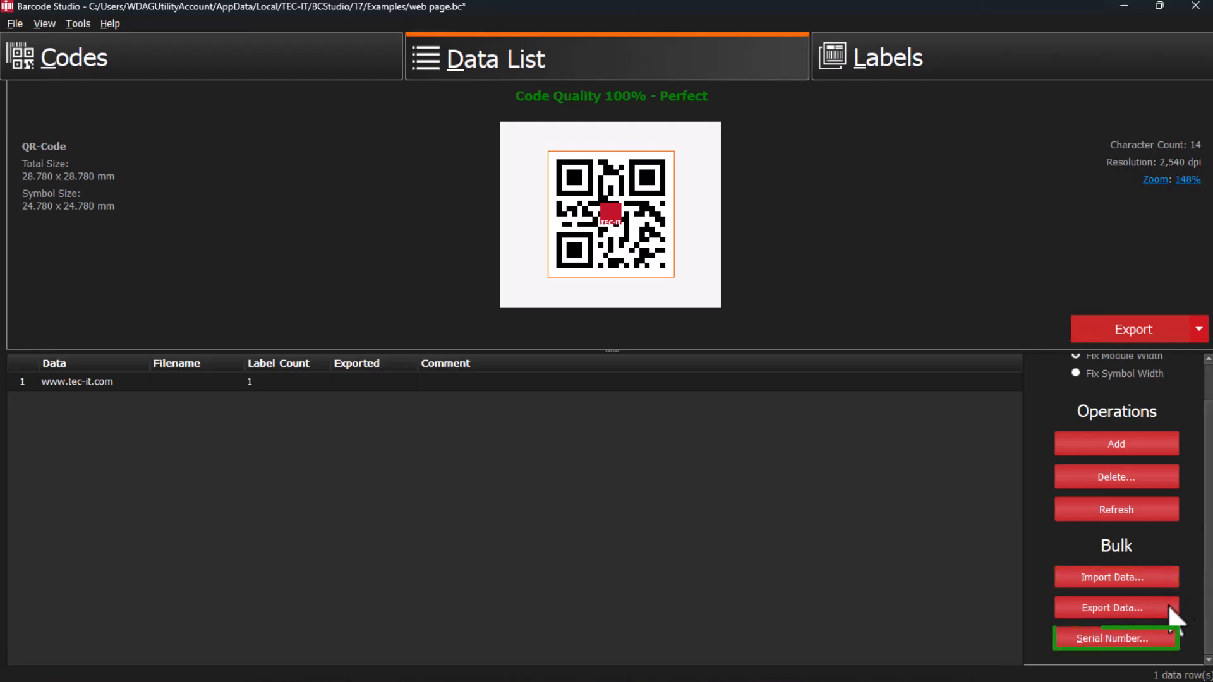
click(1116, 638)
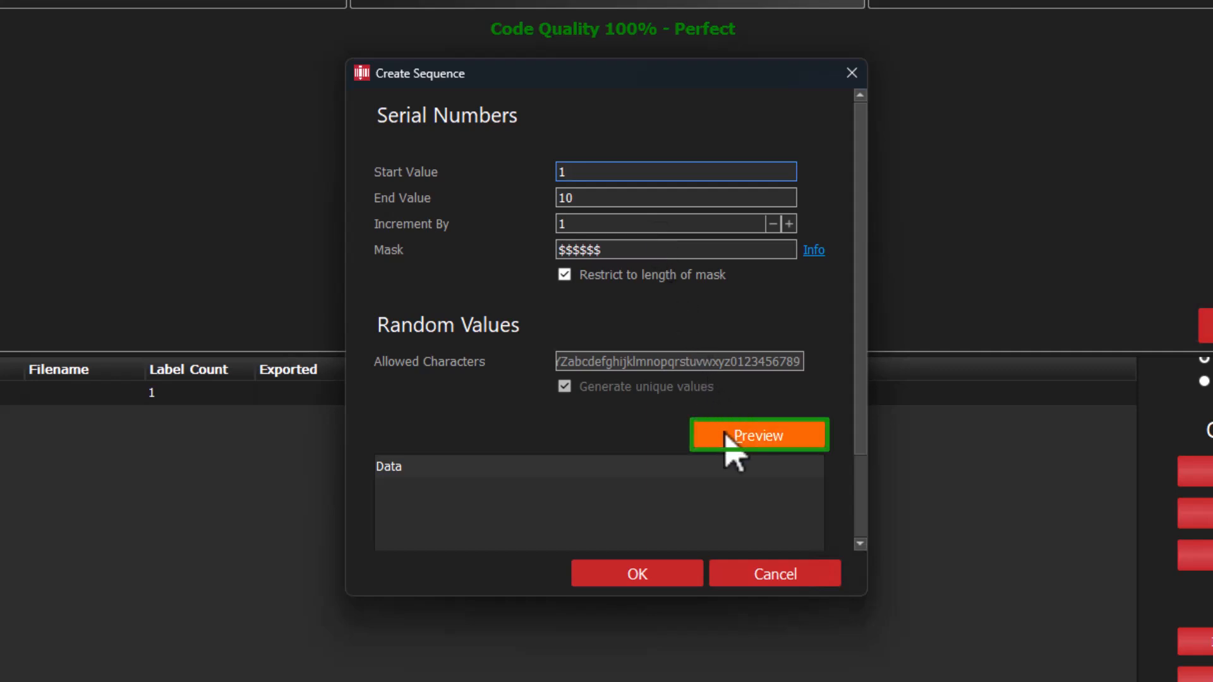
click(758, 434)
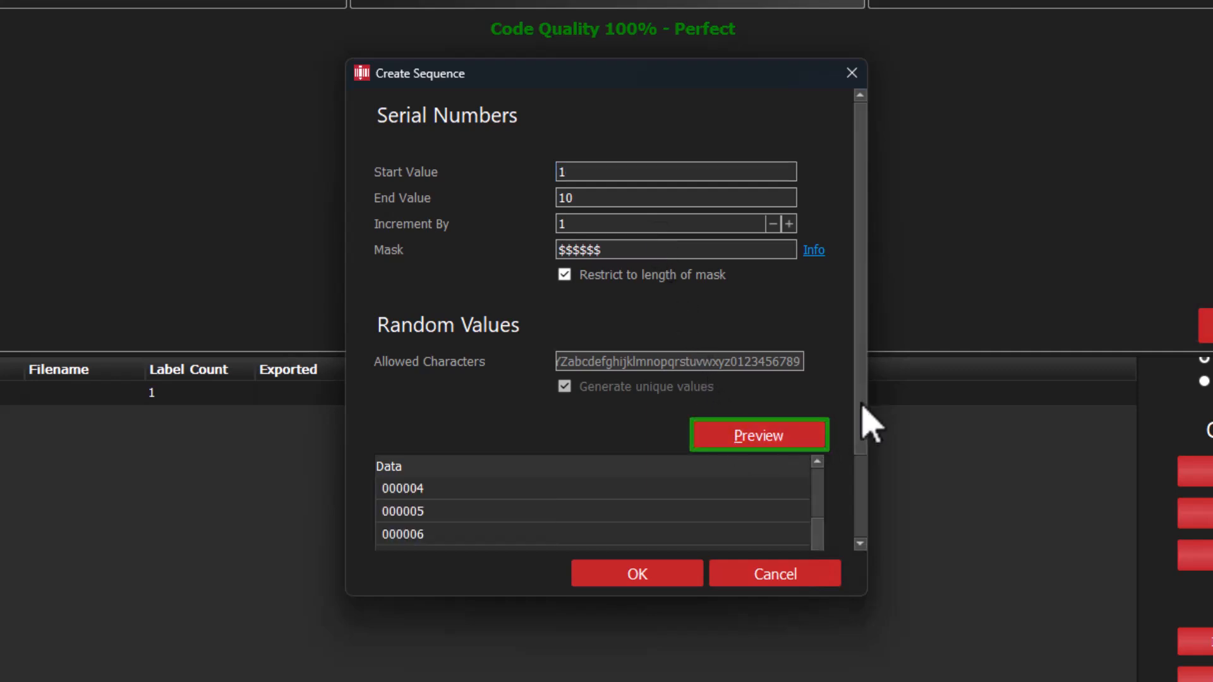
click(758, 434)
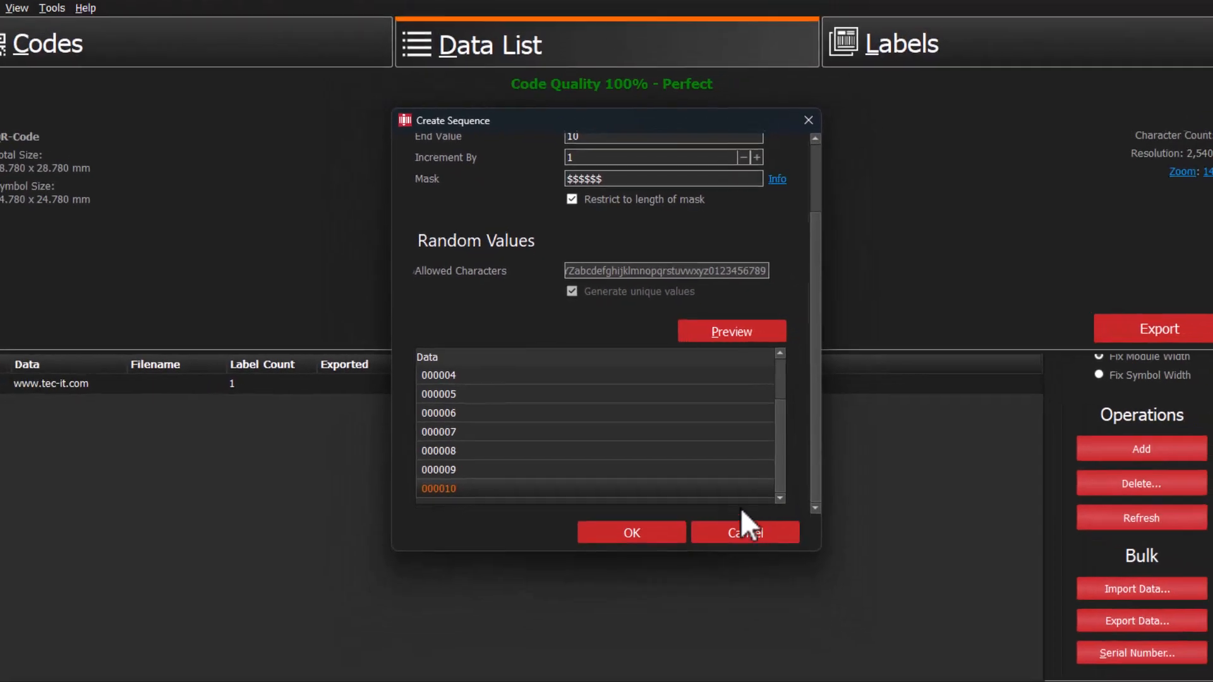
click(629, 531)
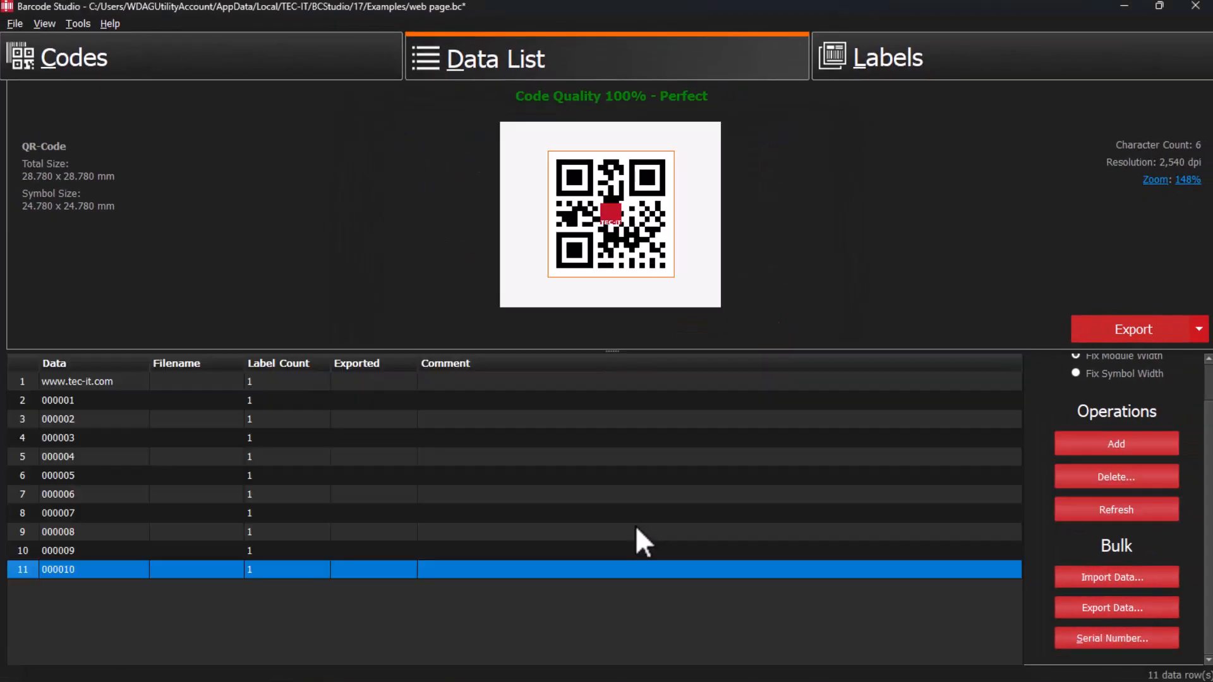
Import the four tec-it.com URLs from QRCodes.csv using a comma field separator
click(1116, 476)
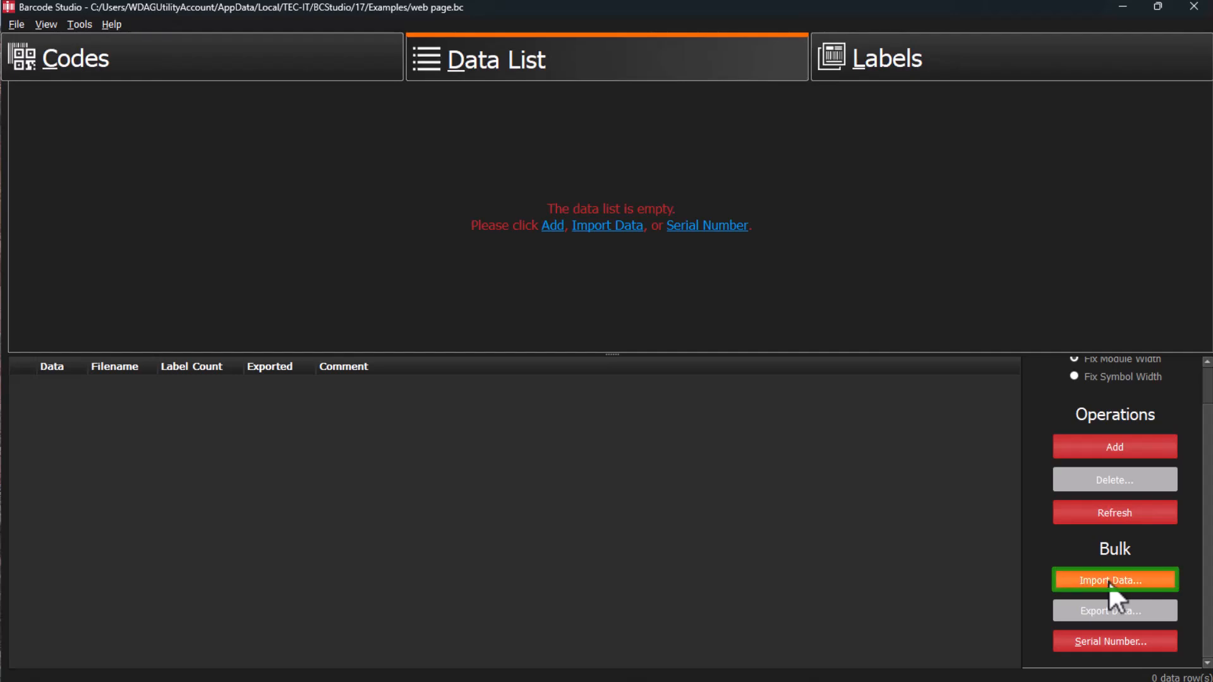
click(1113, 579)
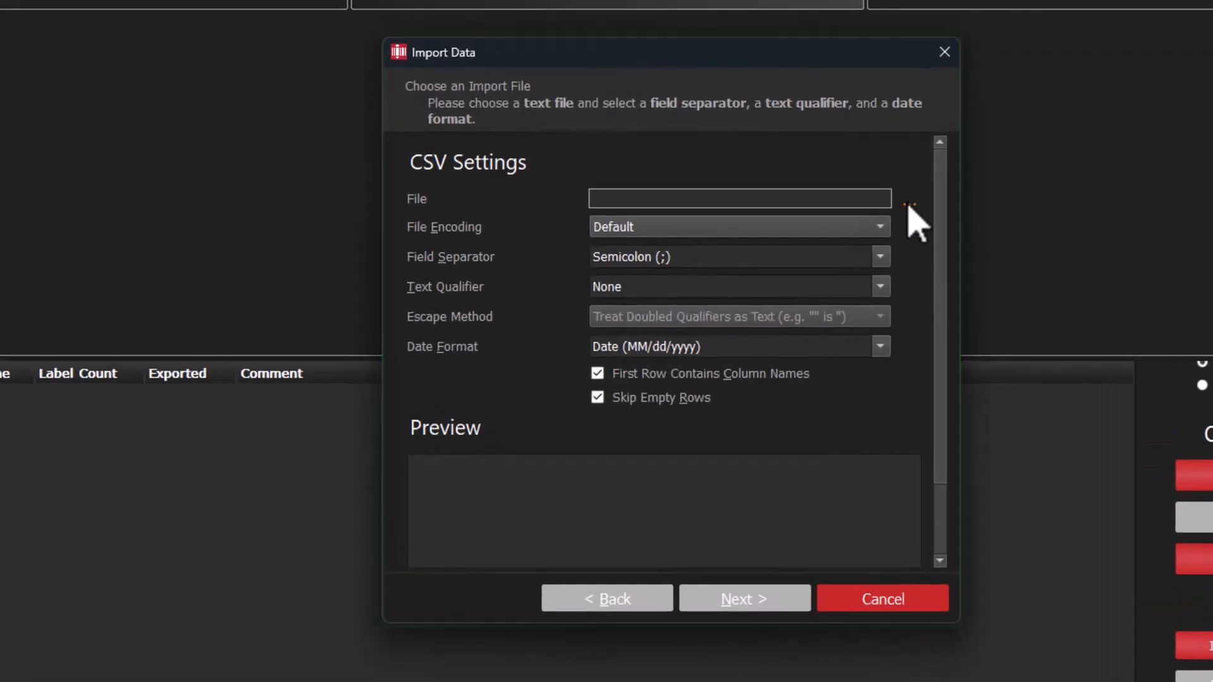
click(908, 199)
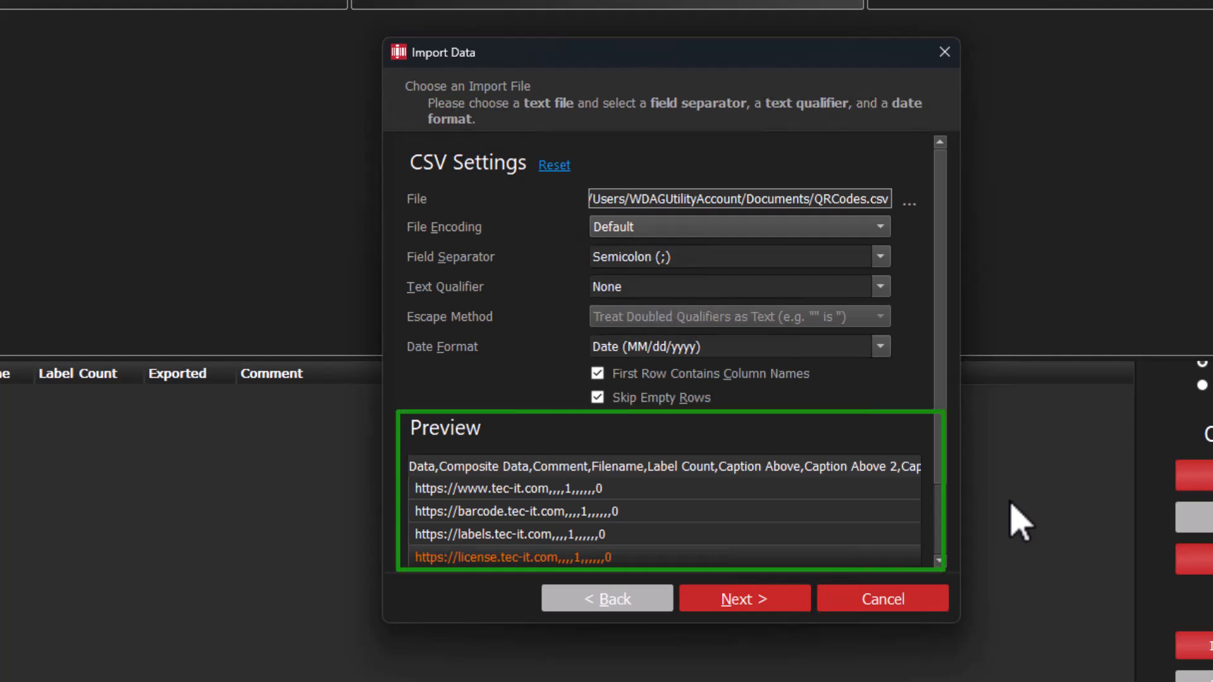
click(879, 255)
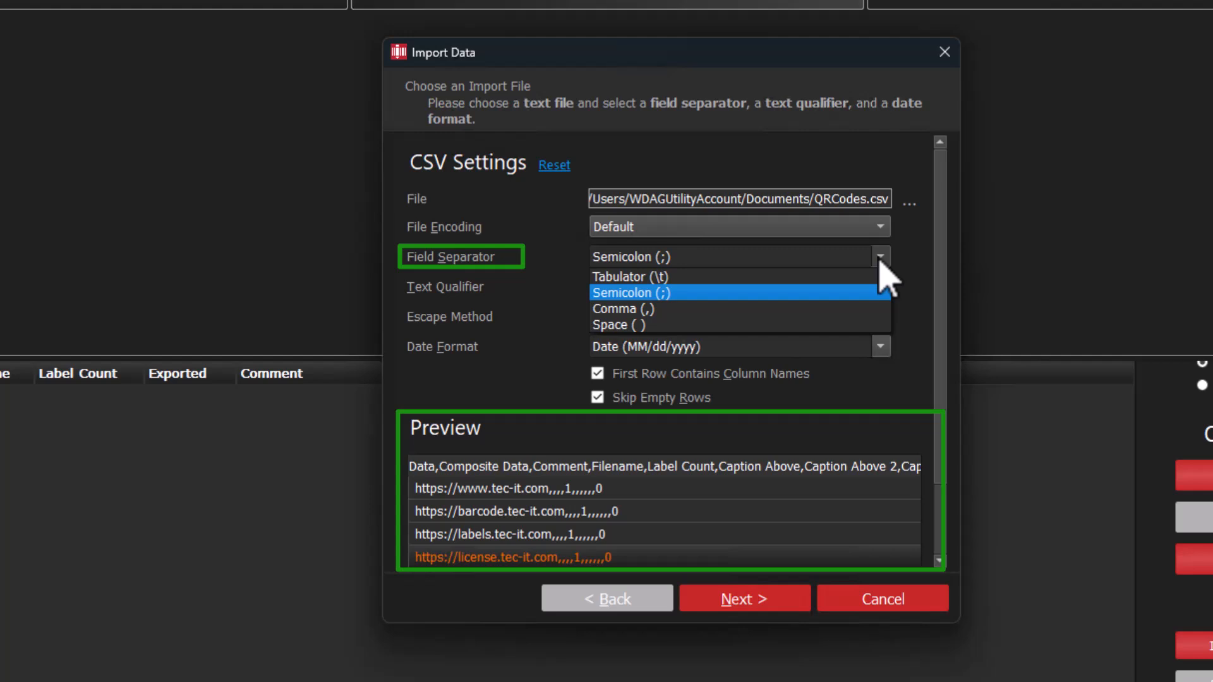
click(622, 307)
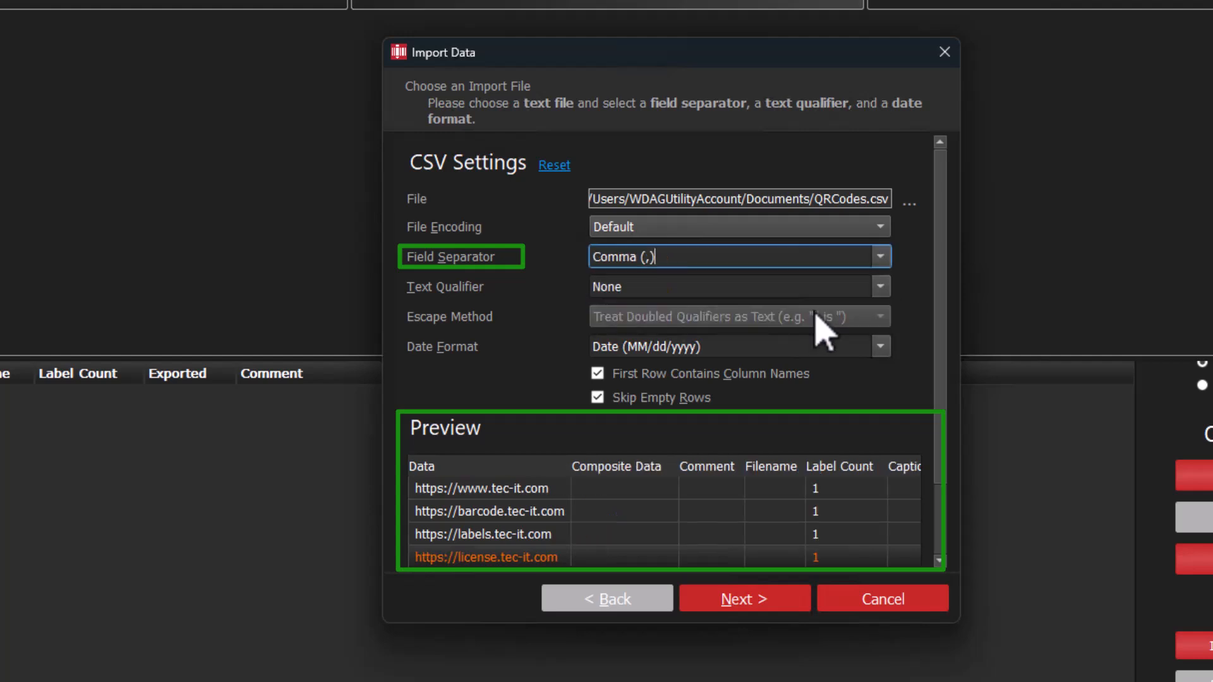
mouse_move(851, 518)
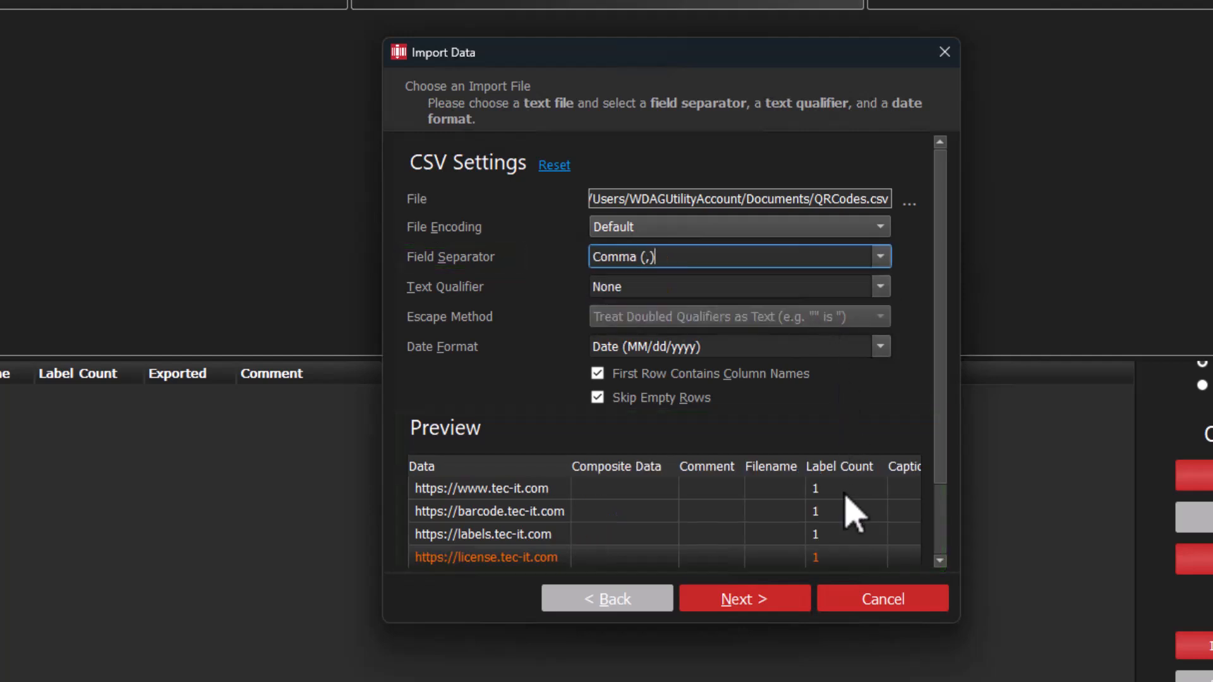
click(743, 599)
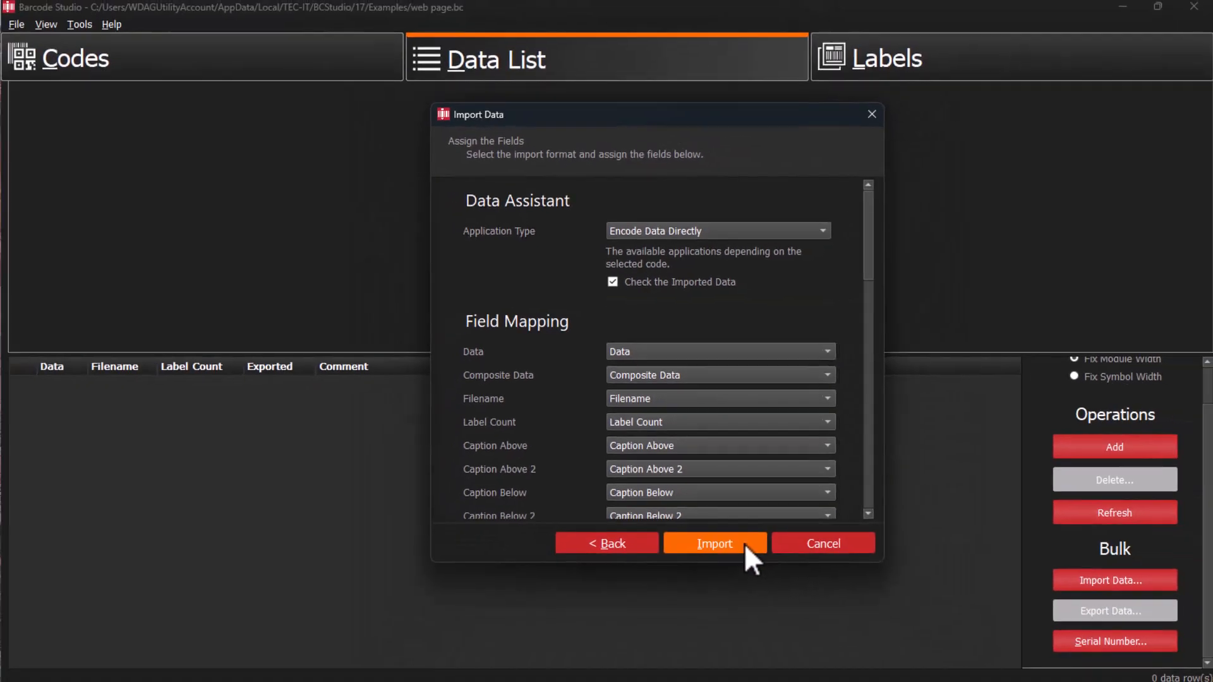
click(714, 543)
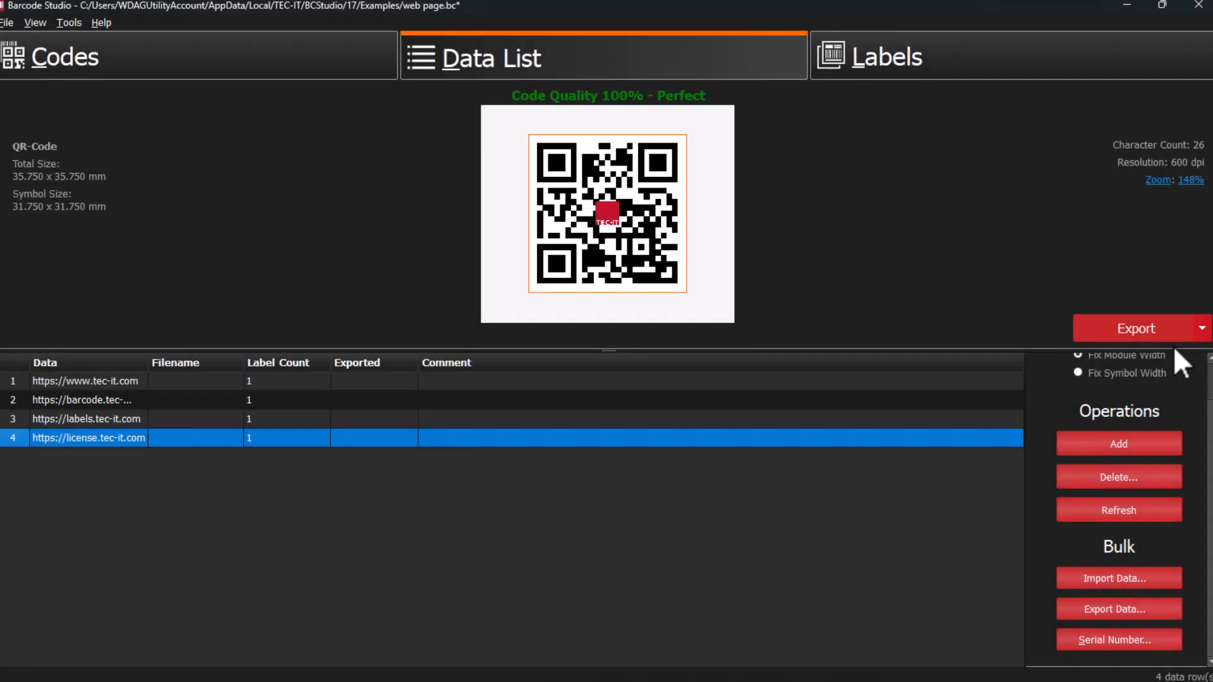
Export the four codes as PNG images to the Documents folder
click(1134, 328)
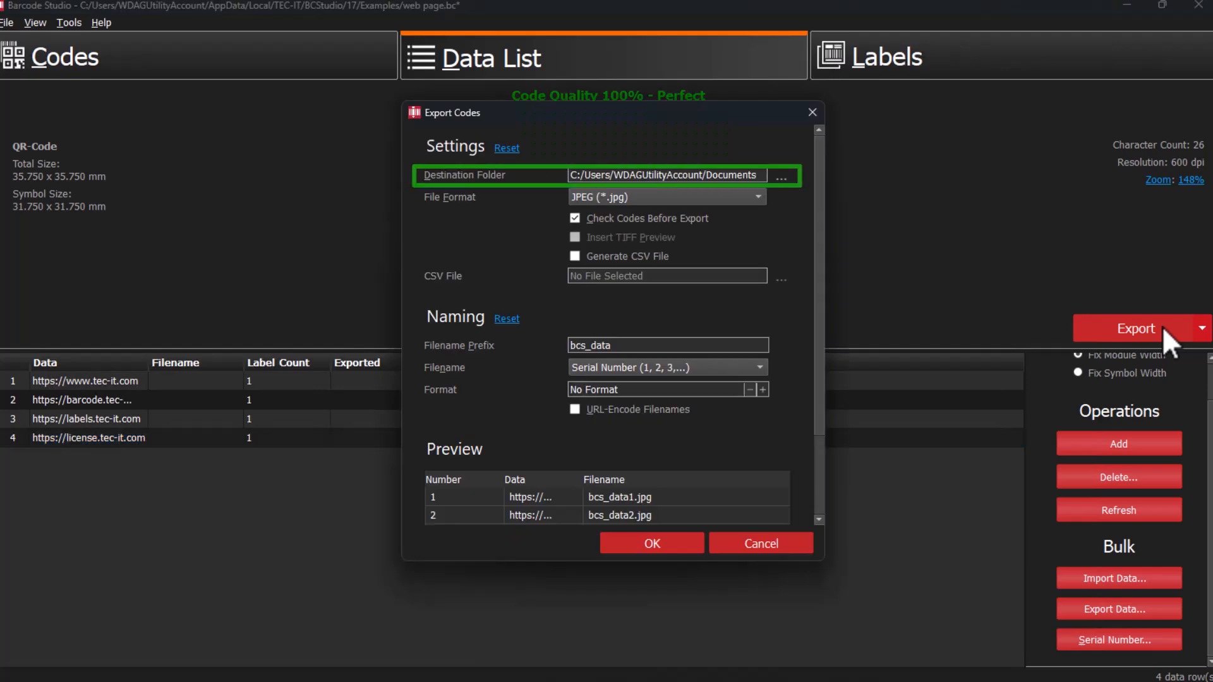
click(665, 197)
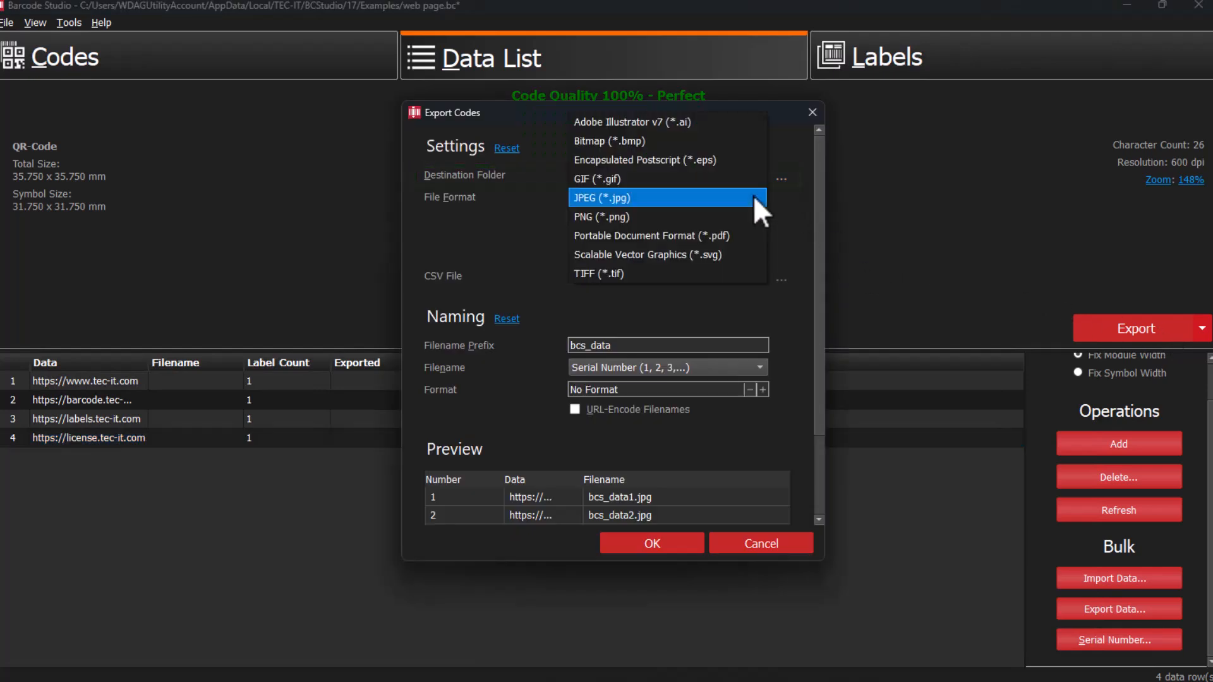
click(602, 217)
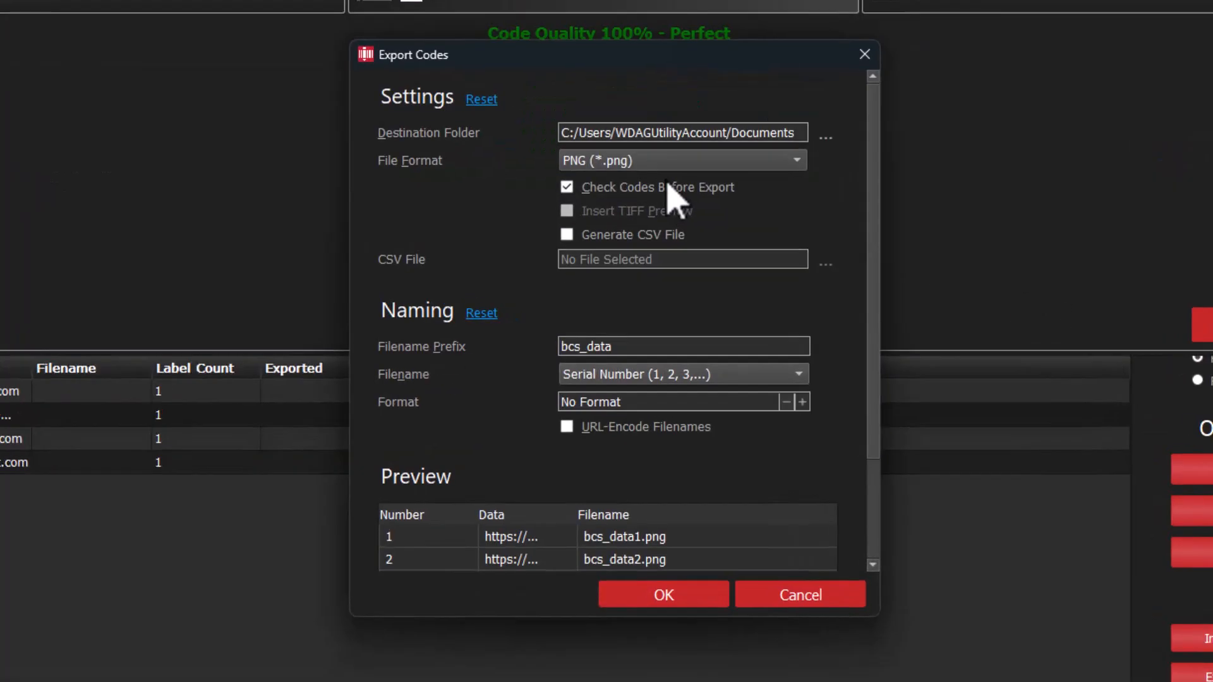
click(681, 375)
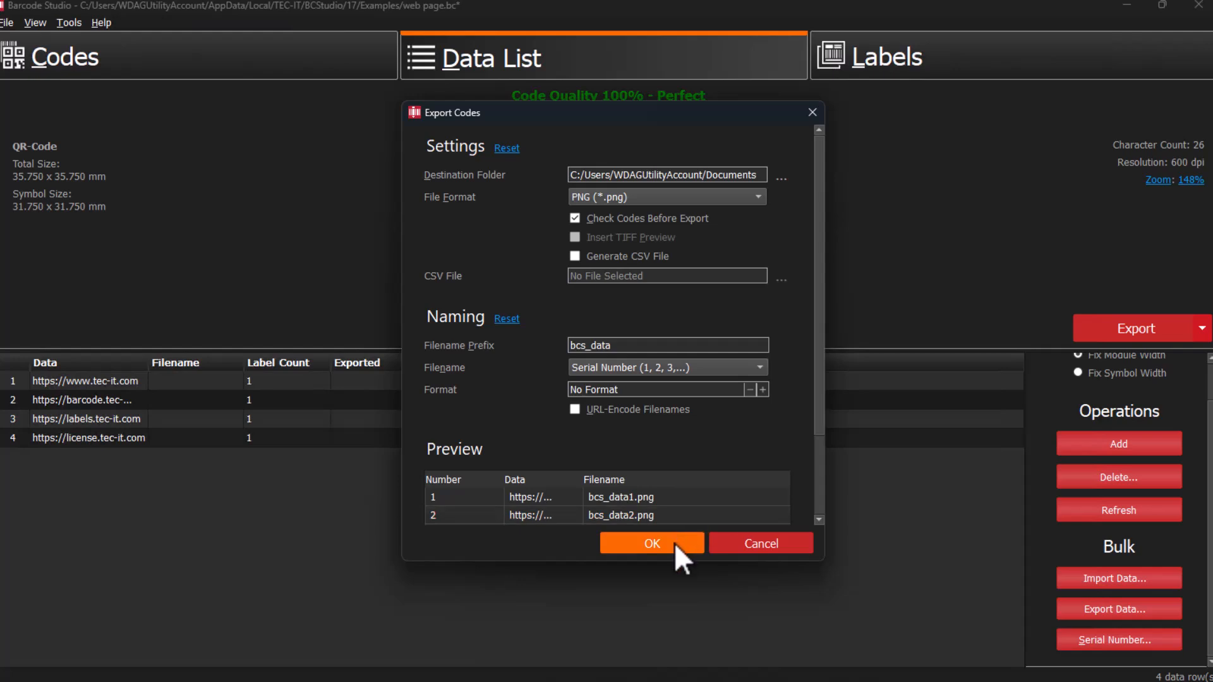
click(650, 543)
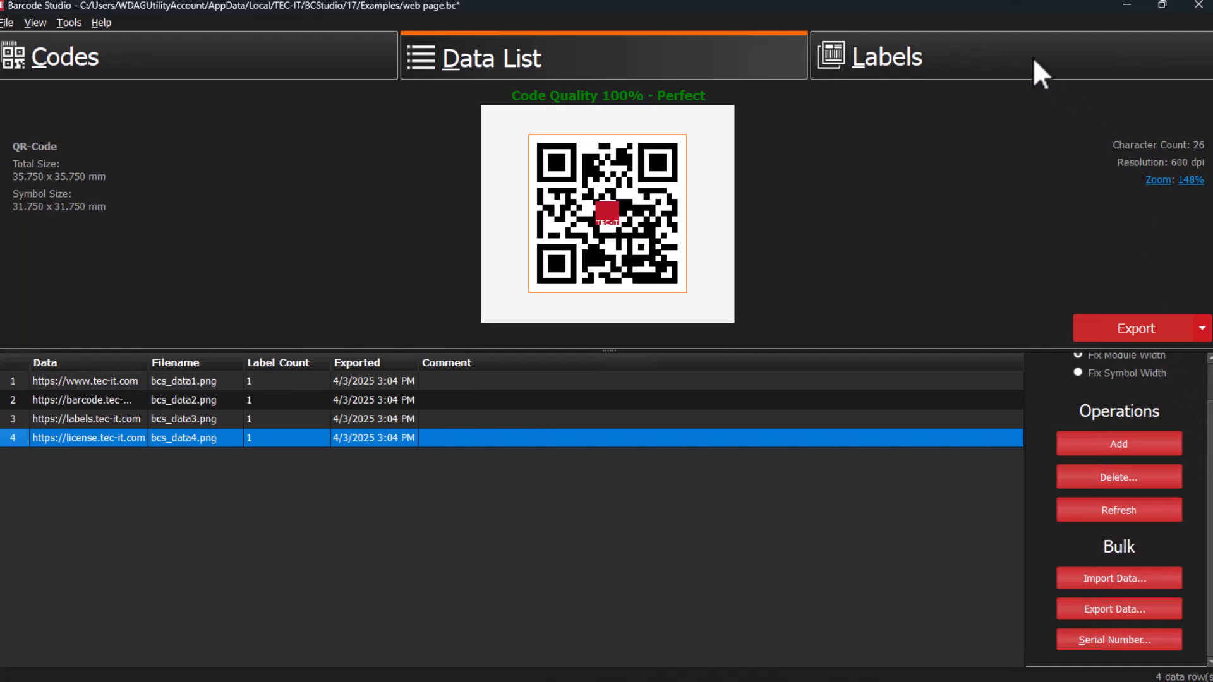
Show the codes on the Avery/Zweckform C32029 sheet, review Settings and Print, then open Template
click(871, 57)
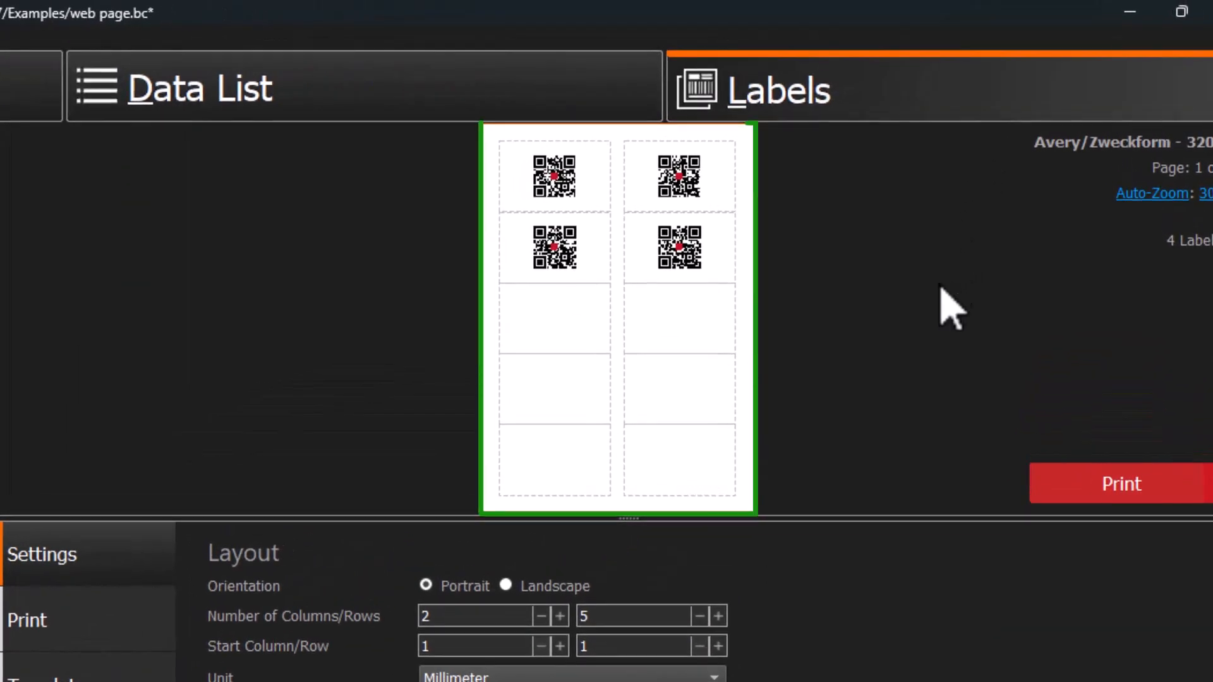
mouse_move(928, 379)
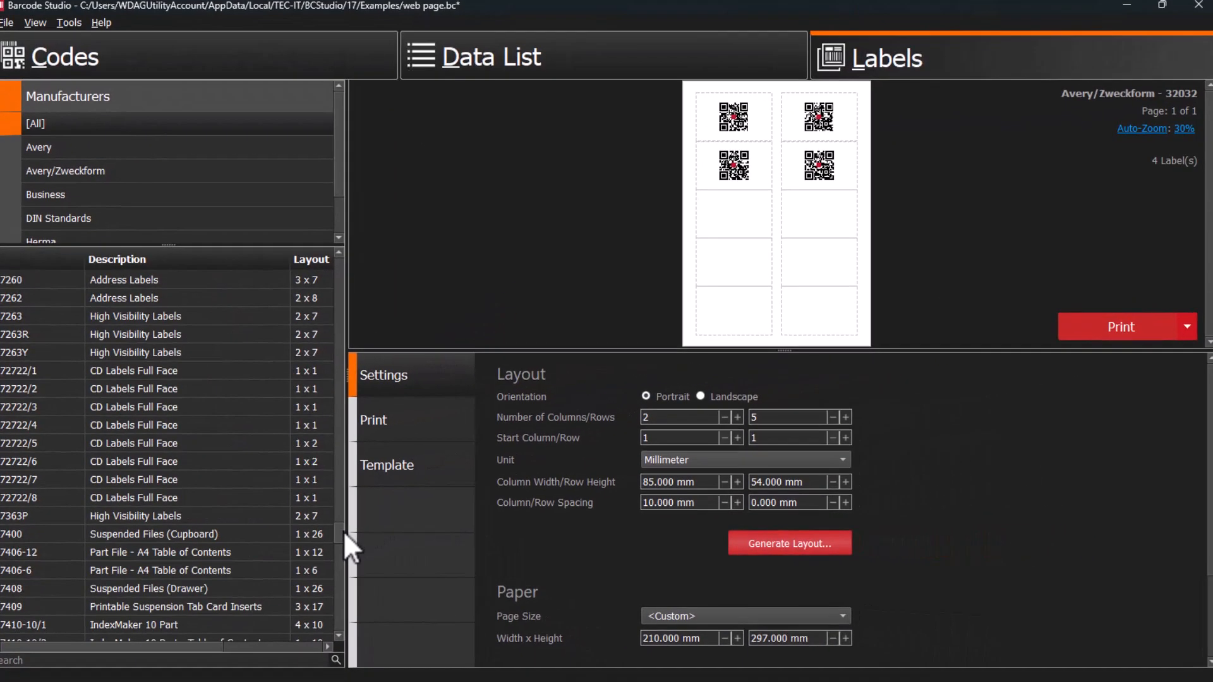
click(383, 375)
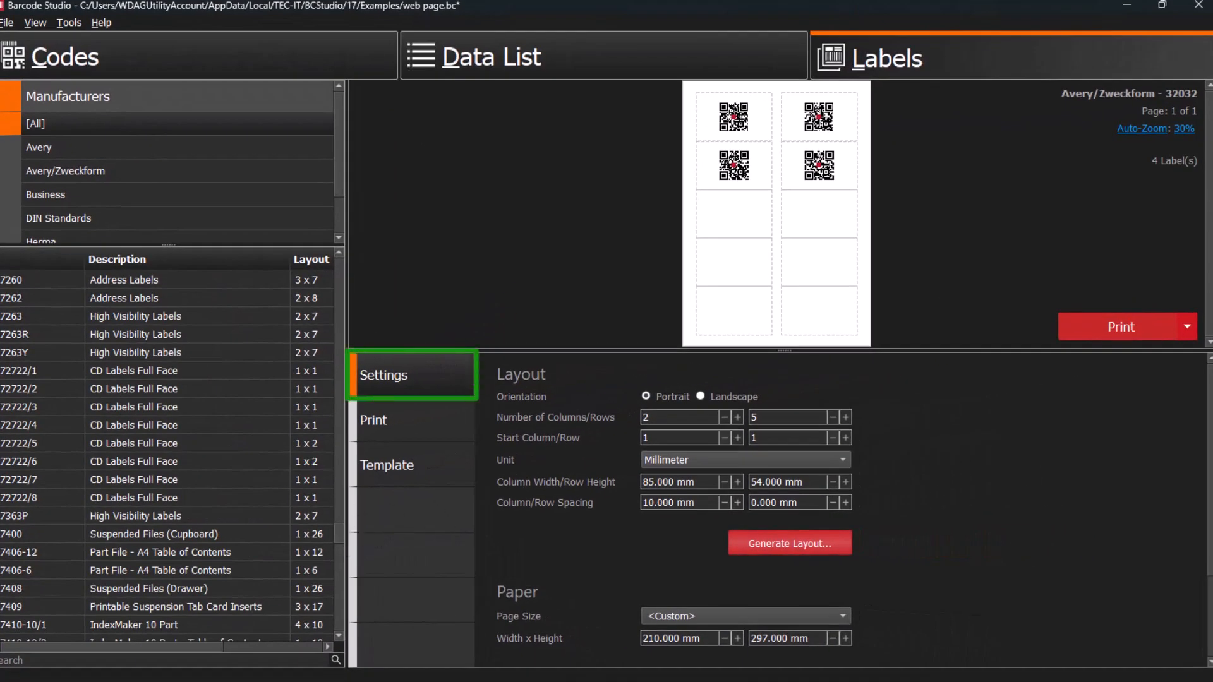
click(373, 421)
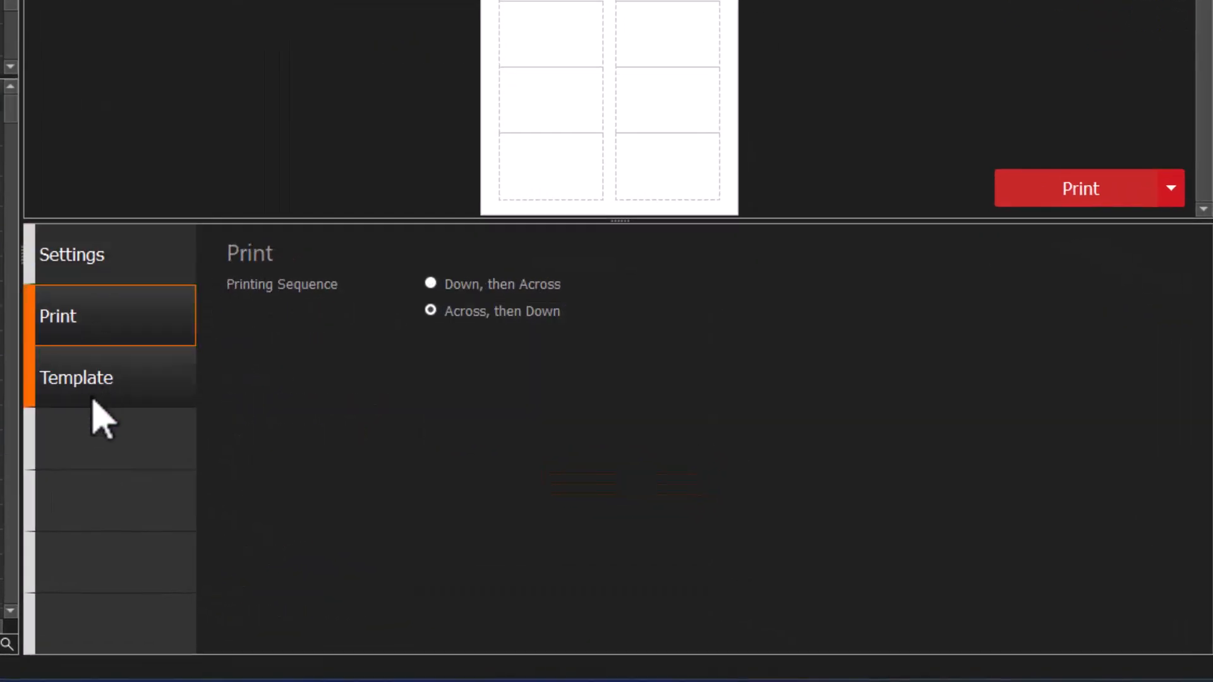
click(76, 378)
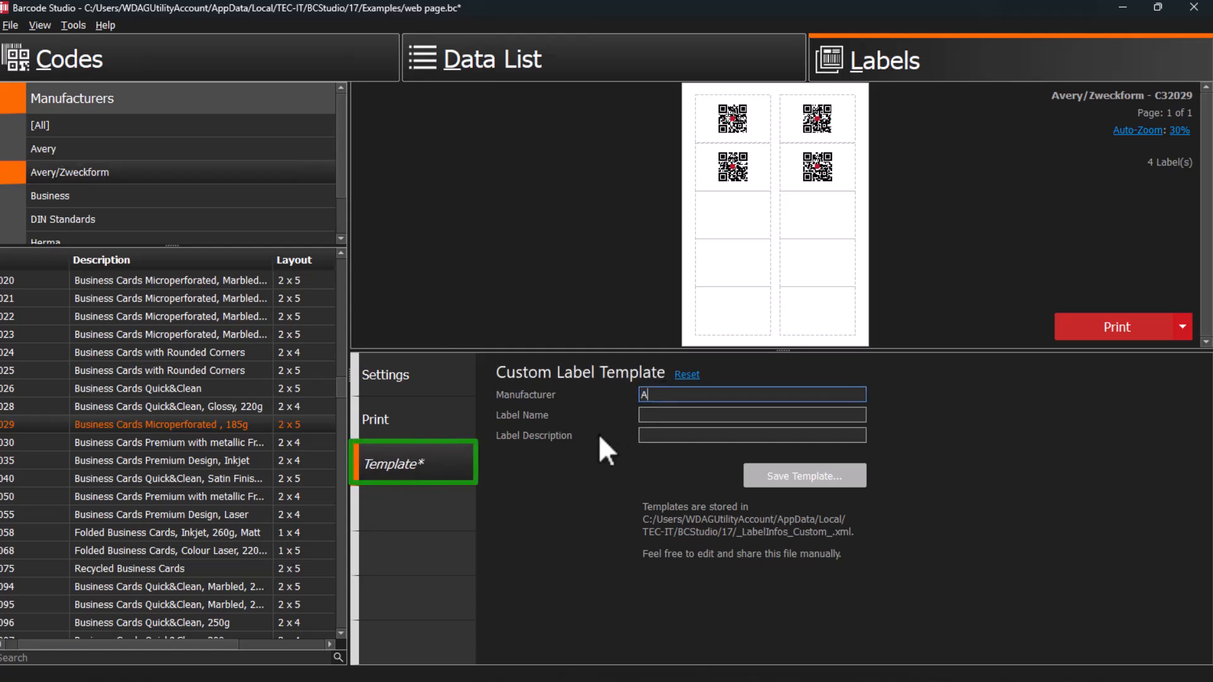